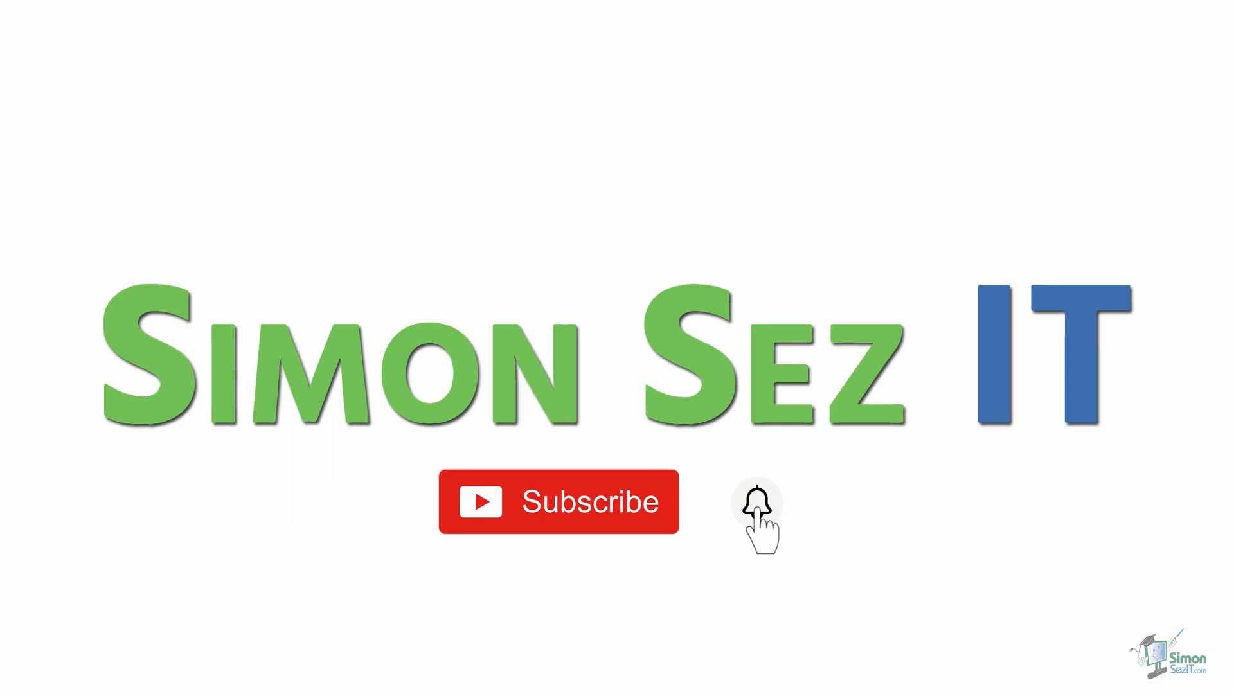
Step: Open Recurring transactions from the gear menu's Lists section
left_click(757, 501)
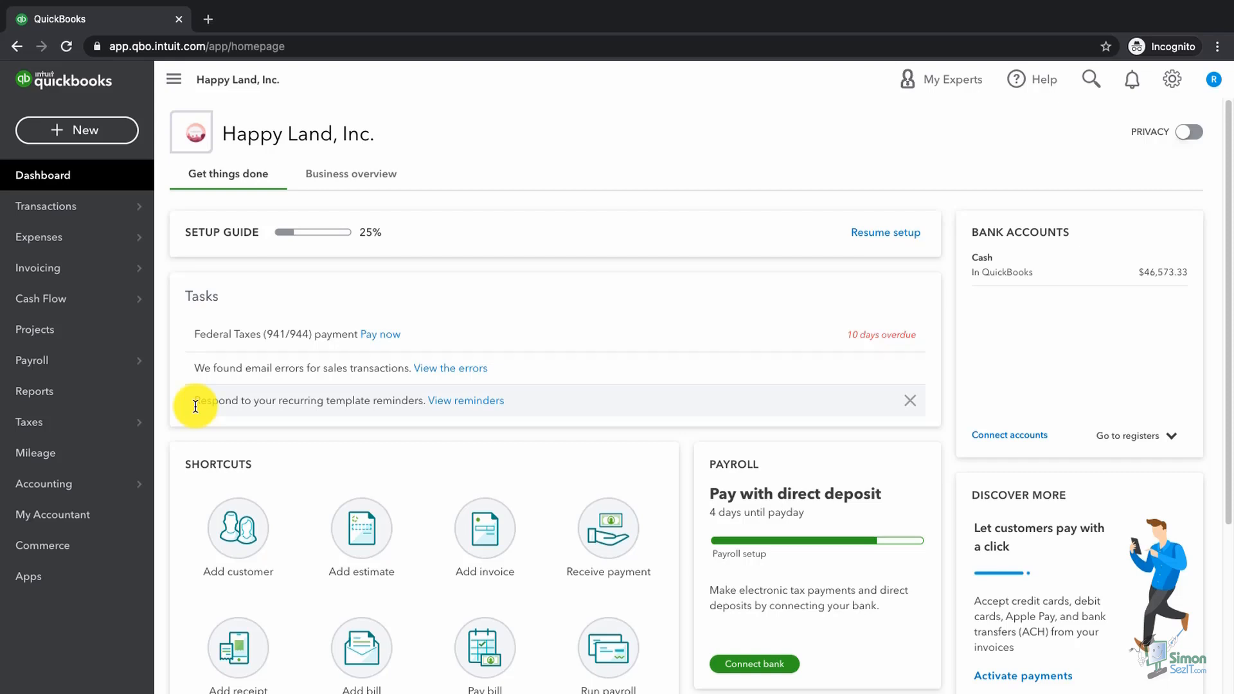
mouse_move(199, 405)
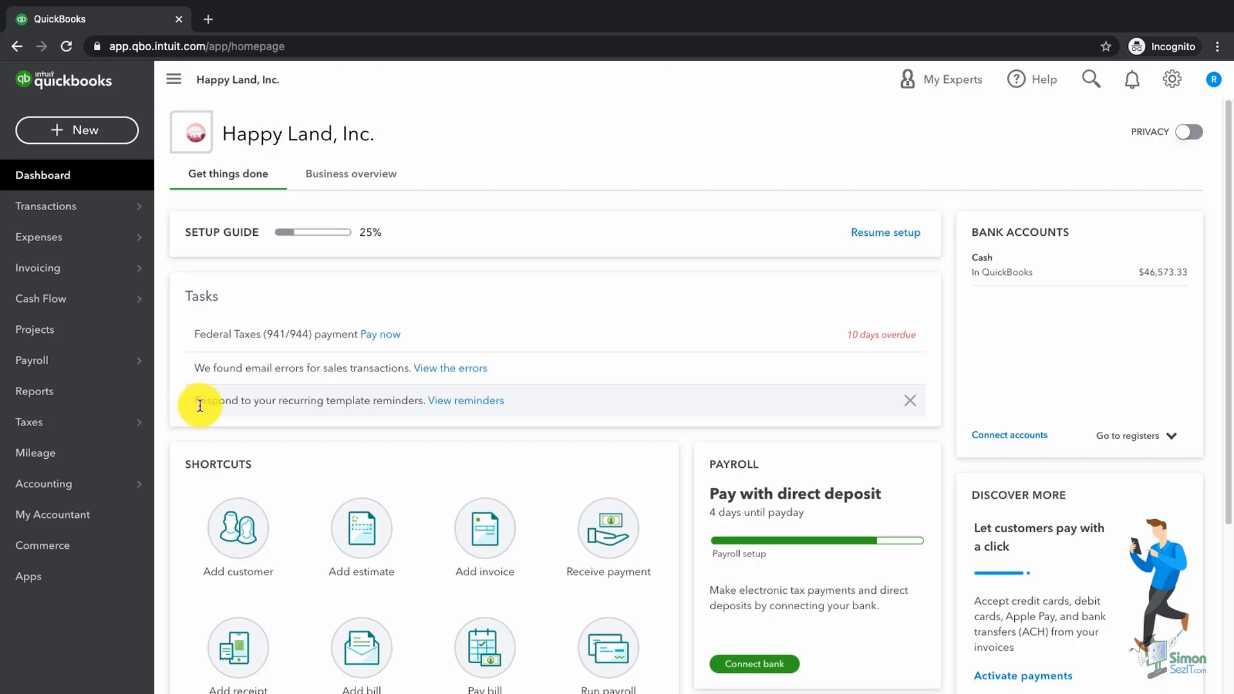
mouse_move(1139, 132)
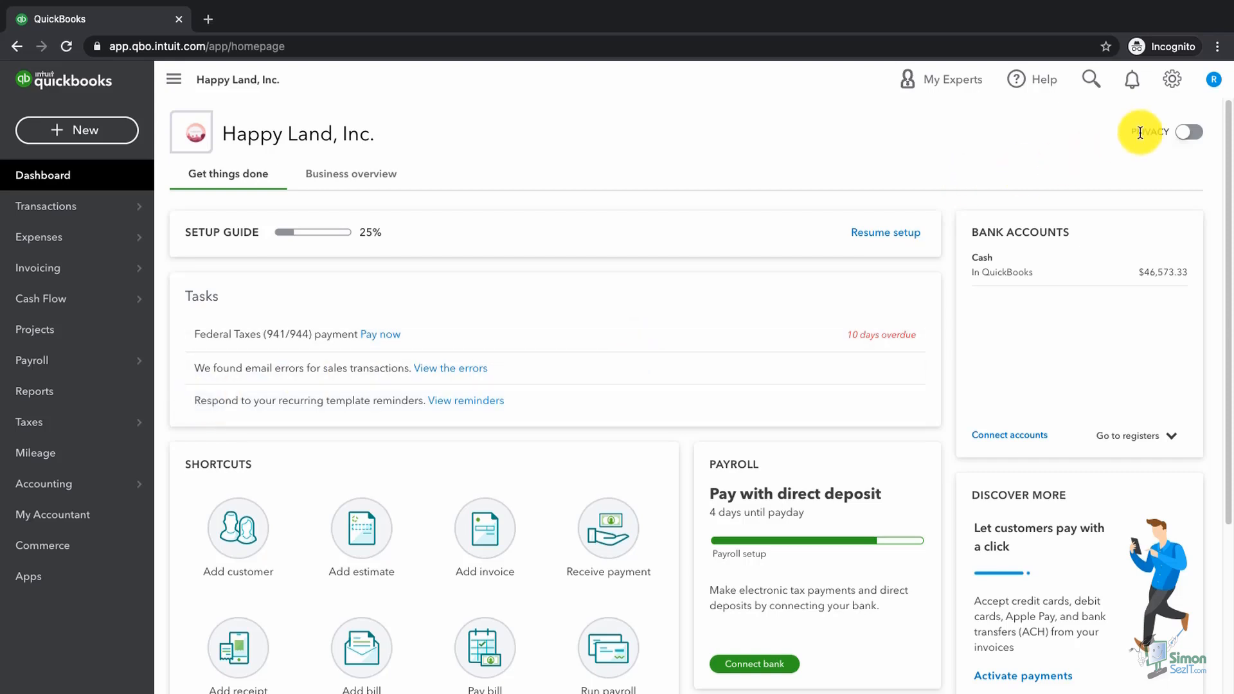
mouse_move(1172, 79)
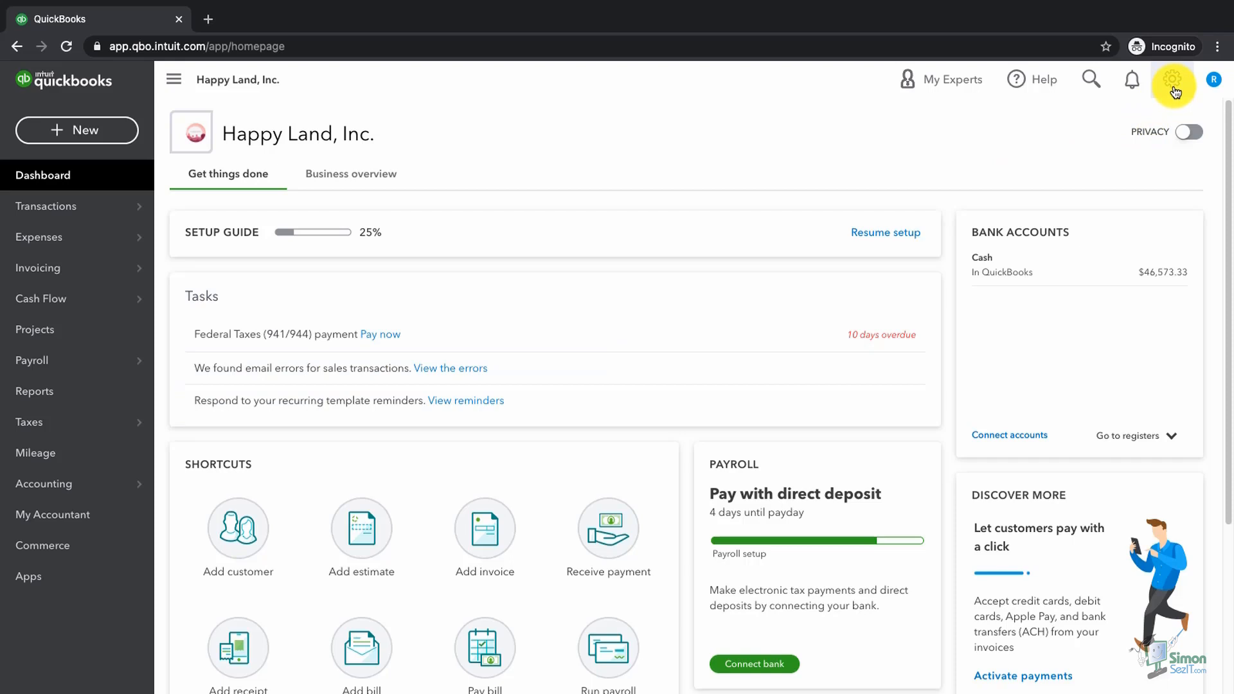
left_click(1171, 79)
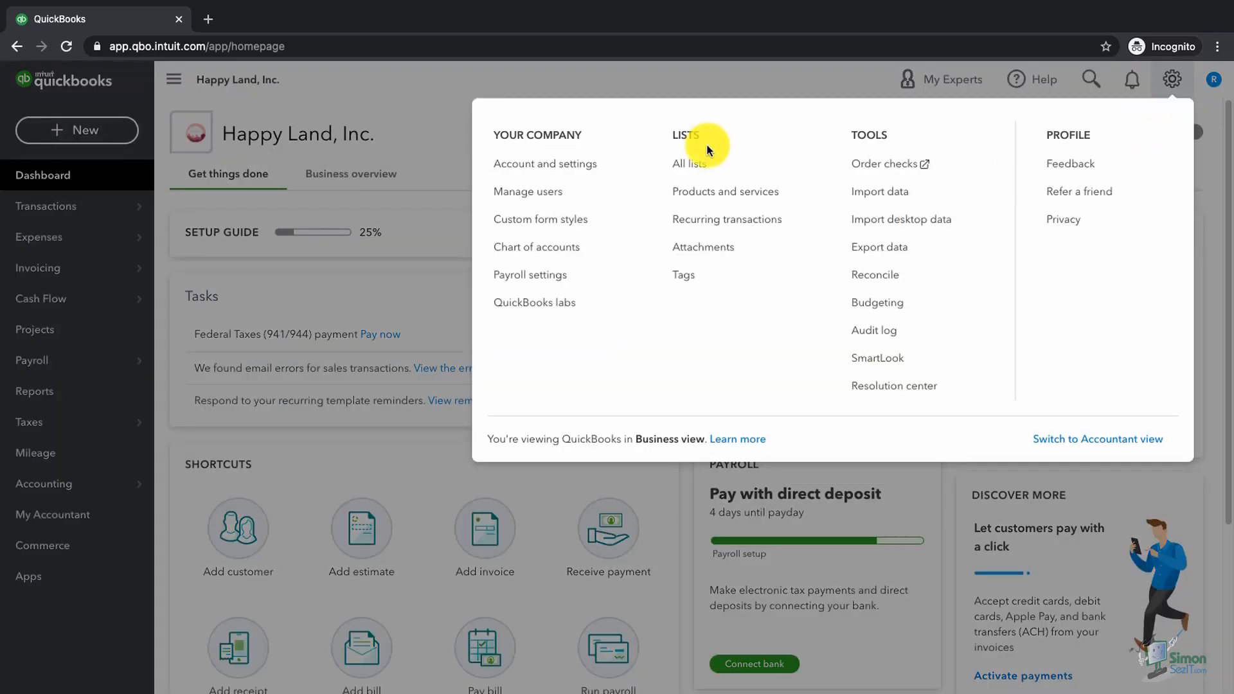
mouse_move(726, 218)
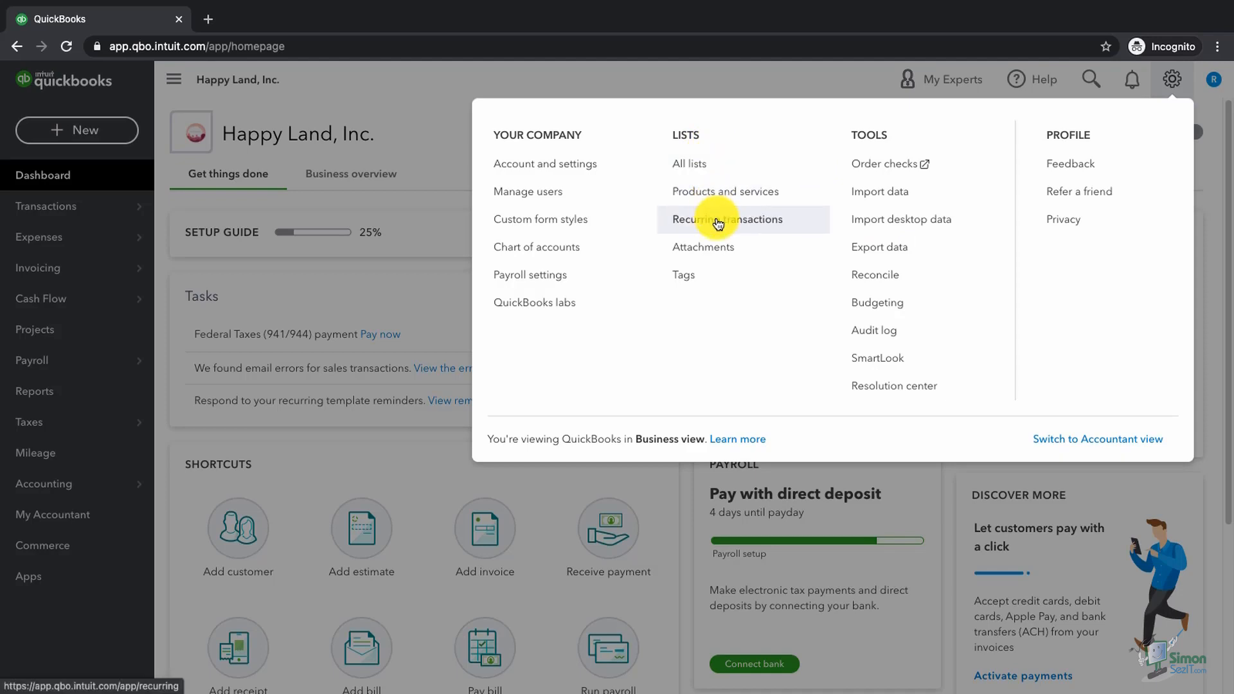
left_click(726, 219)
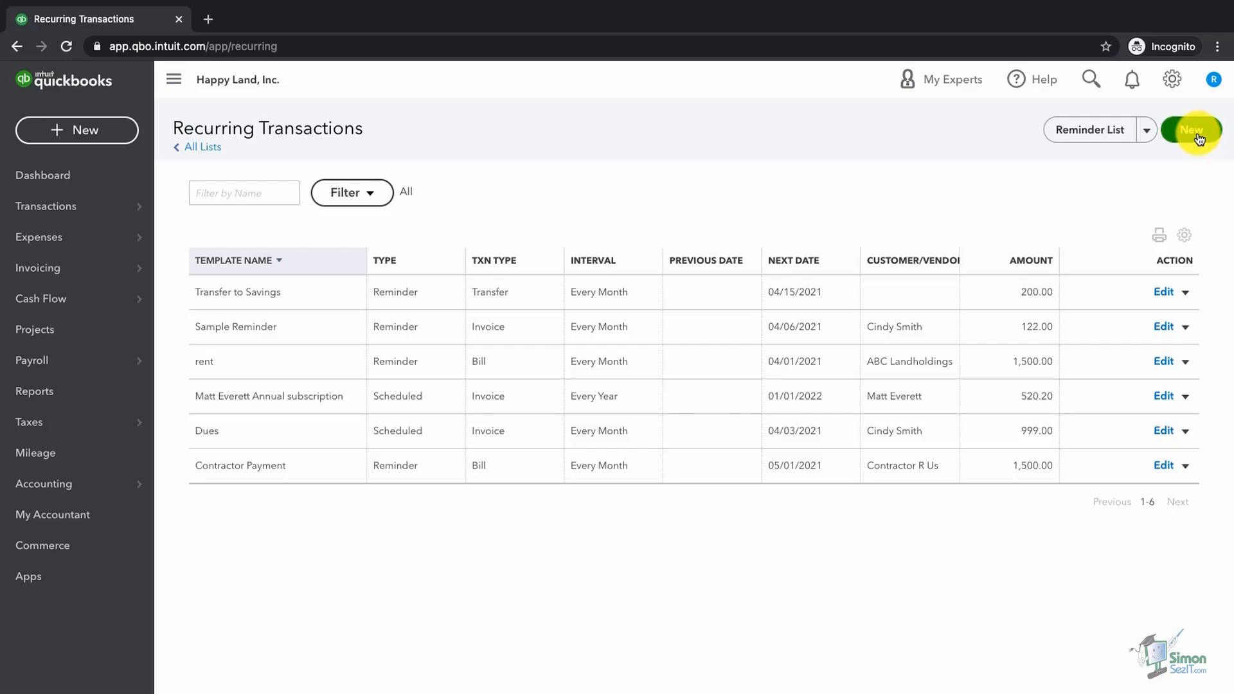
Step: Start a new recurring template with Expense as the transaction type
left_click(1190, 130)
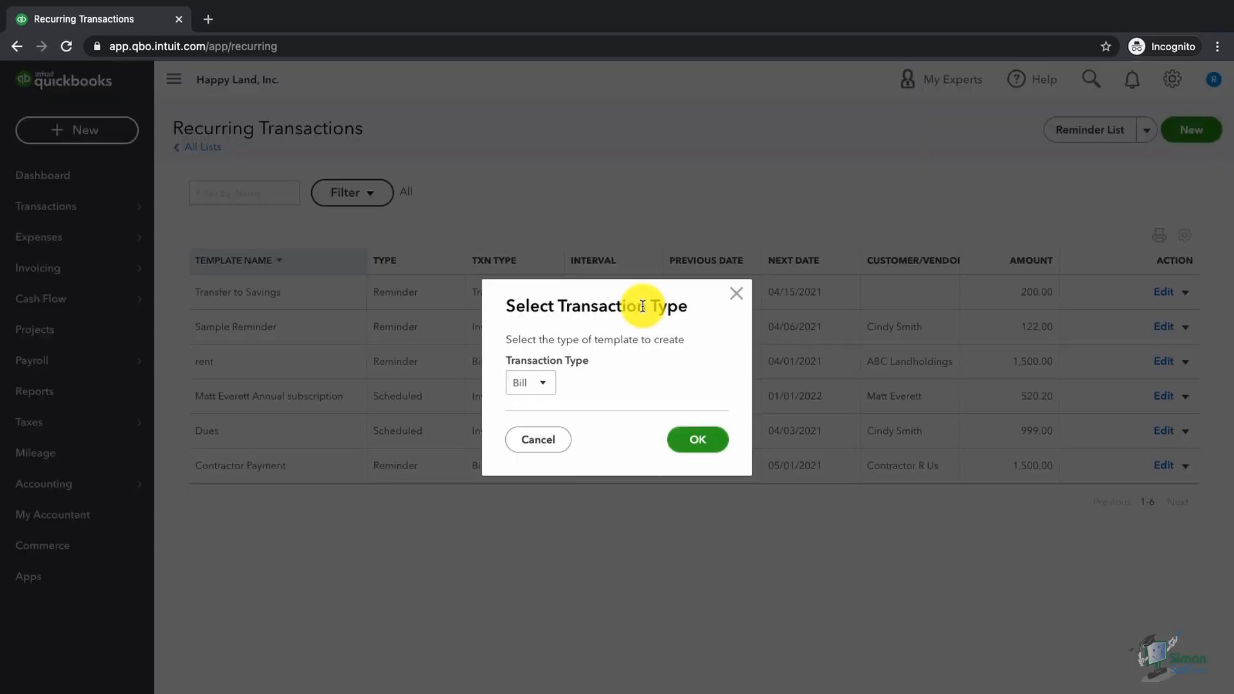
left_click(530, 382)
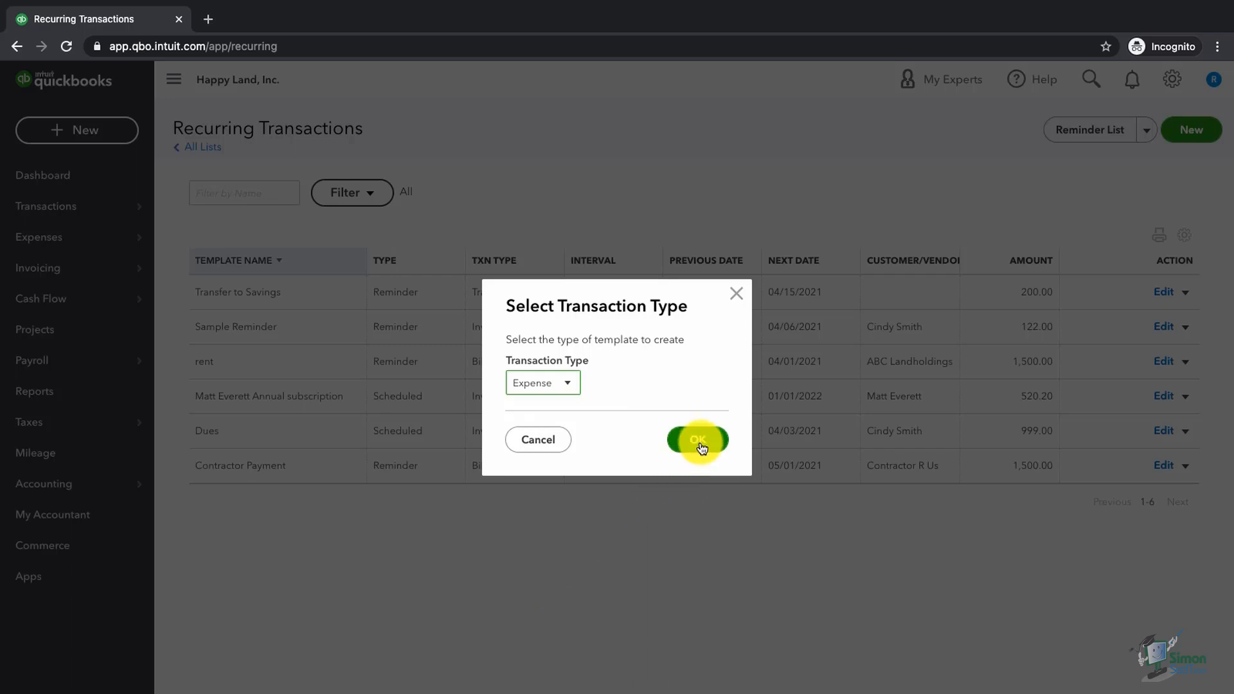
left_click(697, 439)
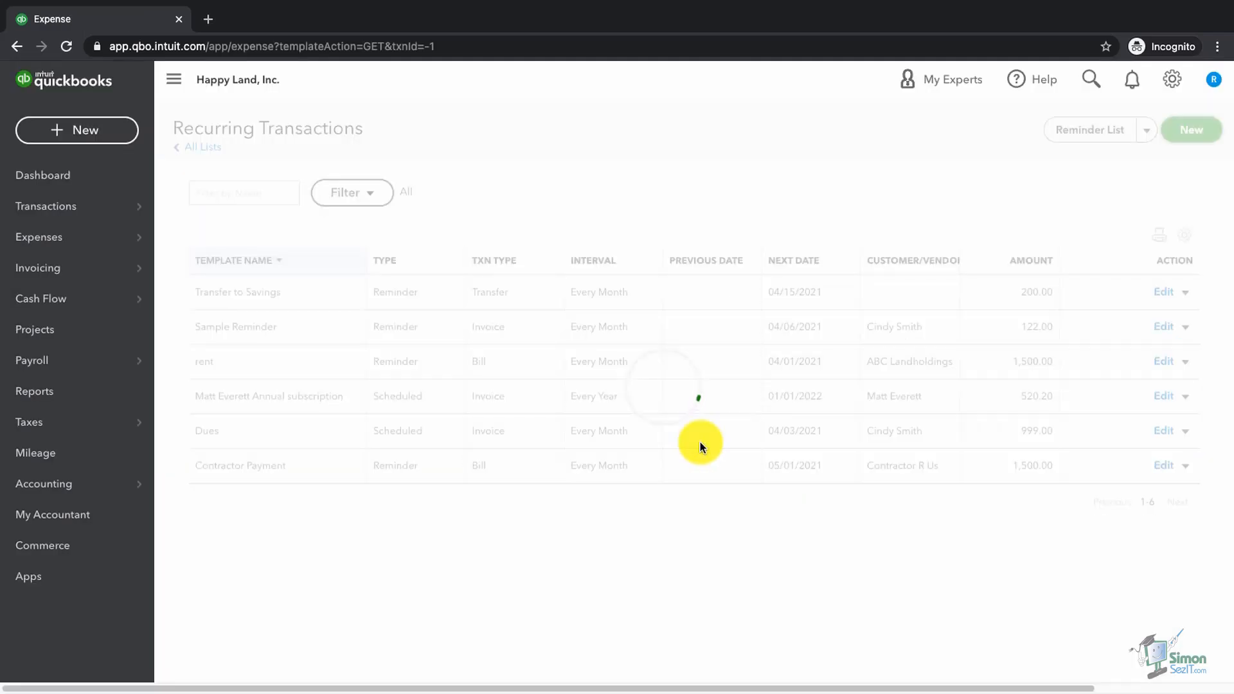
Step: Name the template 'Rent Expense' and set its type to Reminder
left_click(1190, 129)
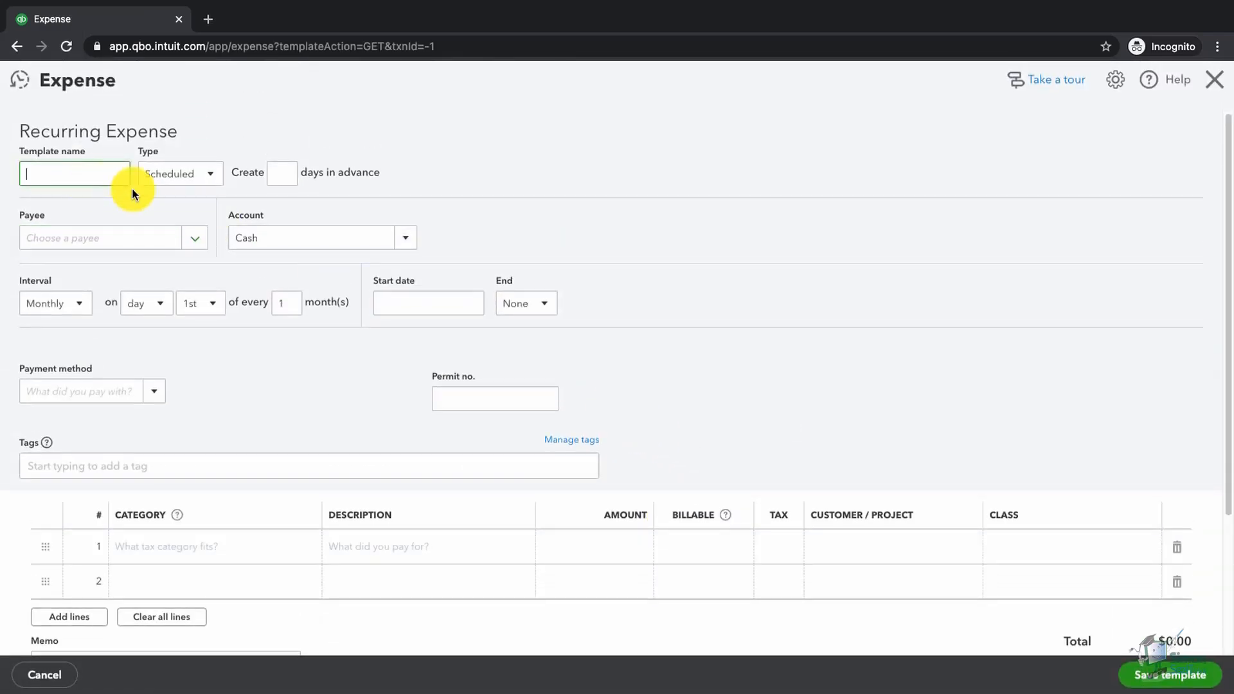
type("Rent Expense")
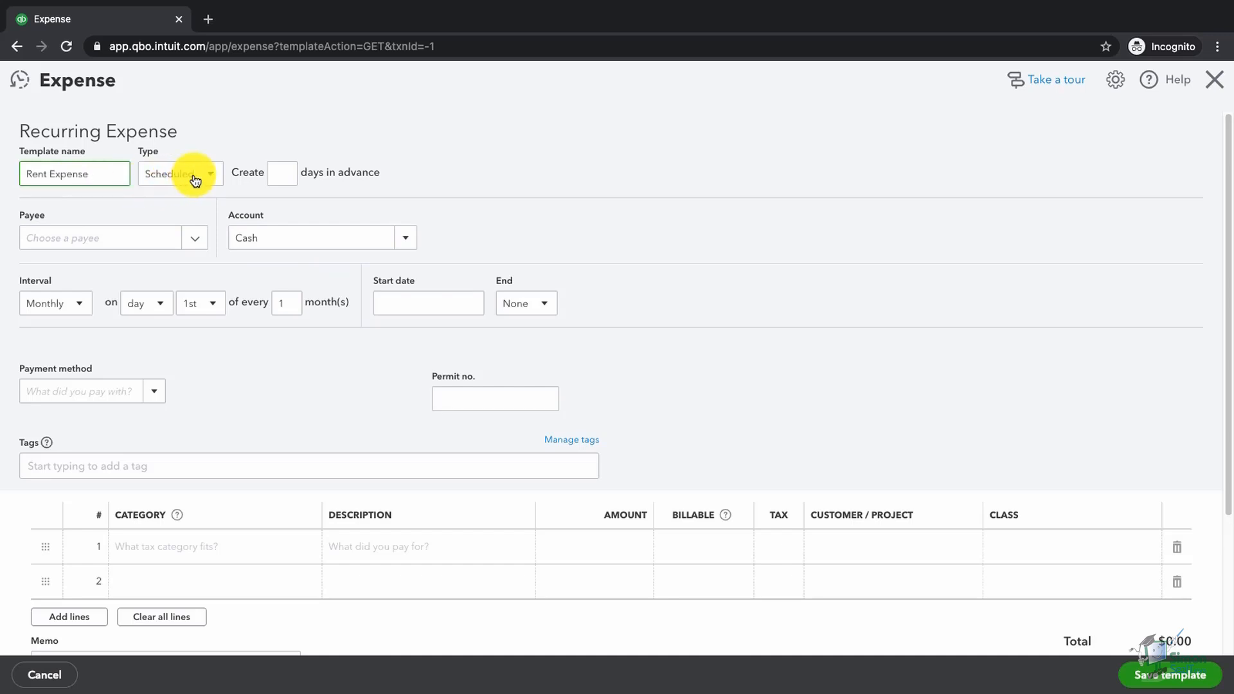
left_click(179, 173)
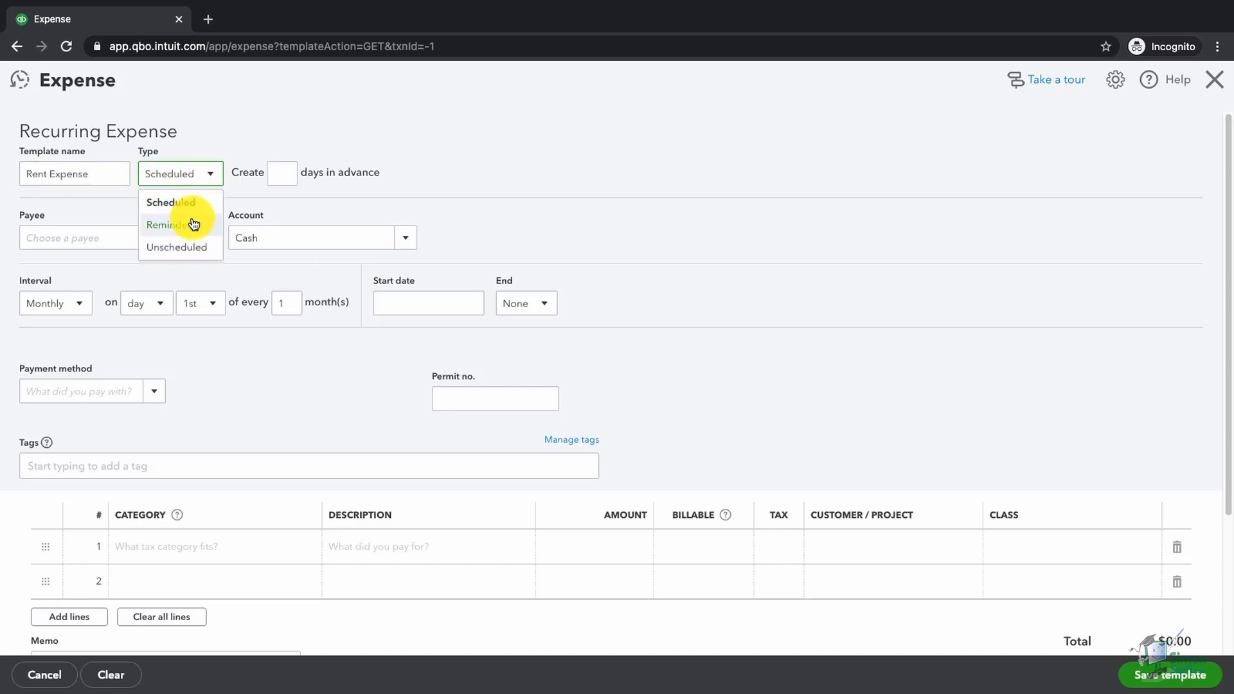
left_click(166, 225)
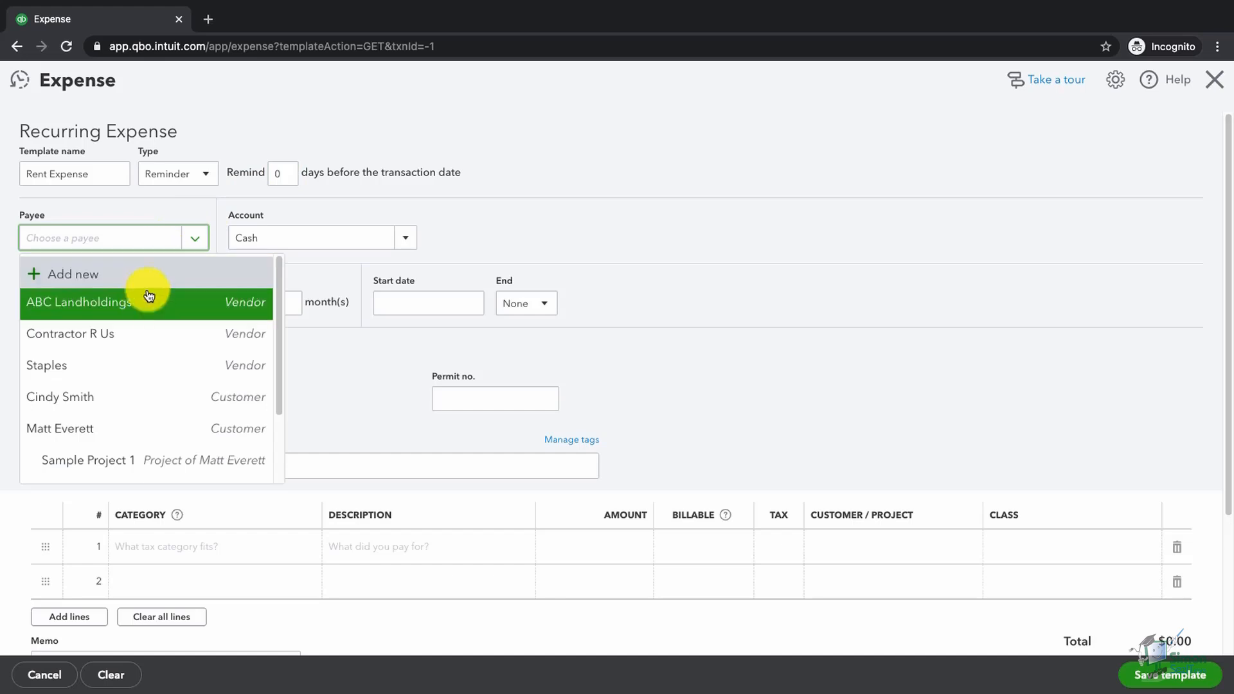
Step: Set payee ABC Landholdings, recurring on the 27th, starting 03/27/2021
left_click(78, 302)
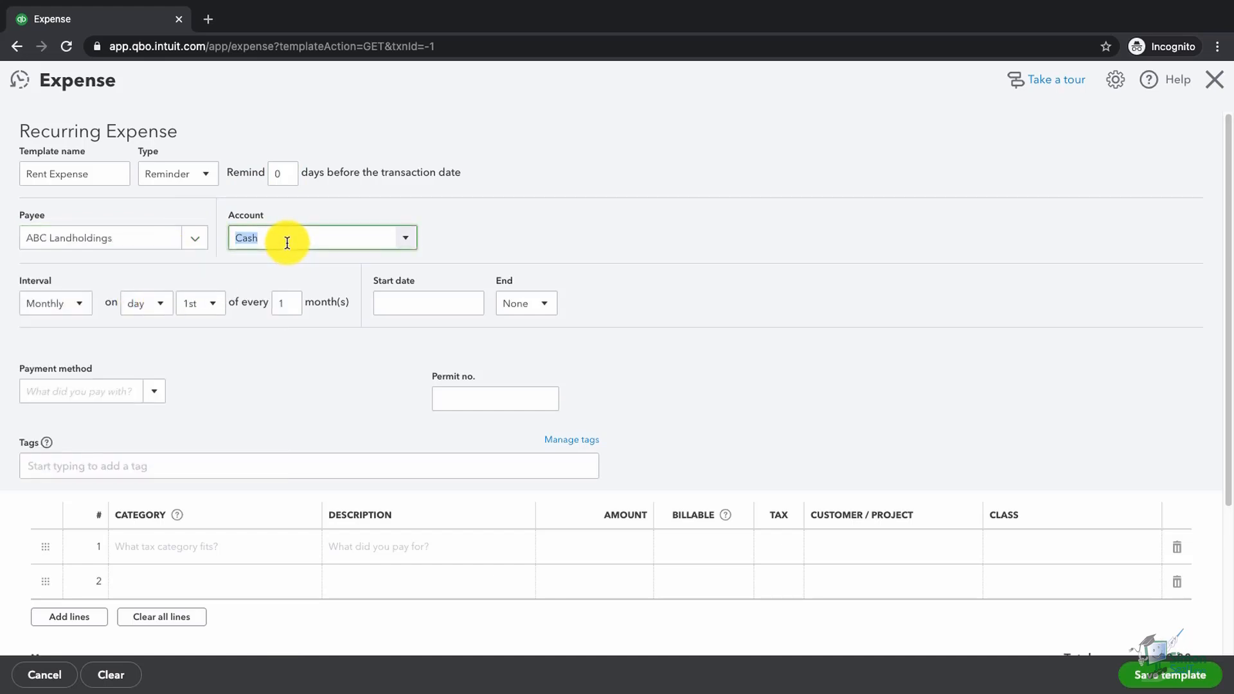
left_click(196, 303)
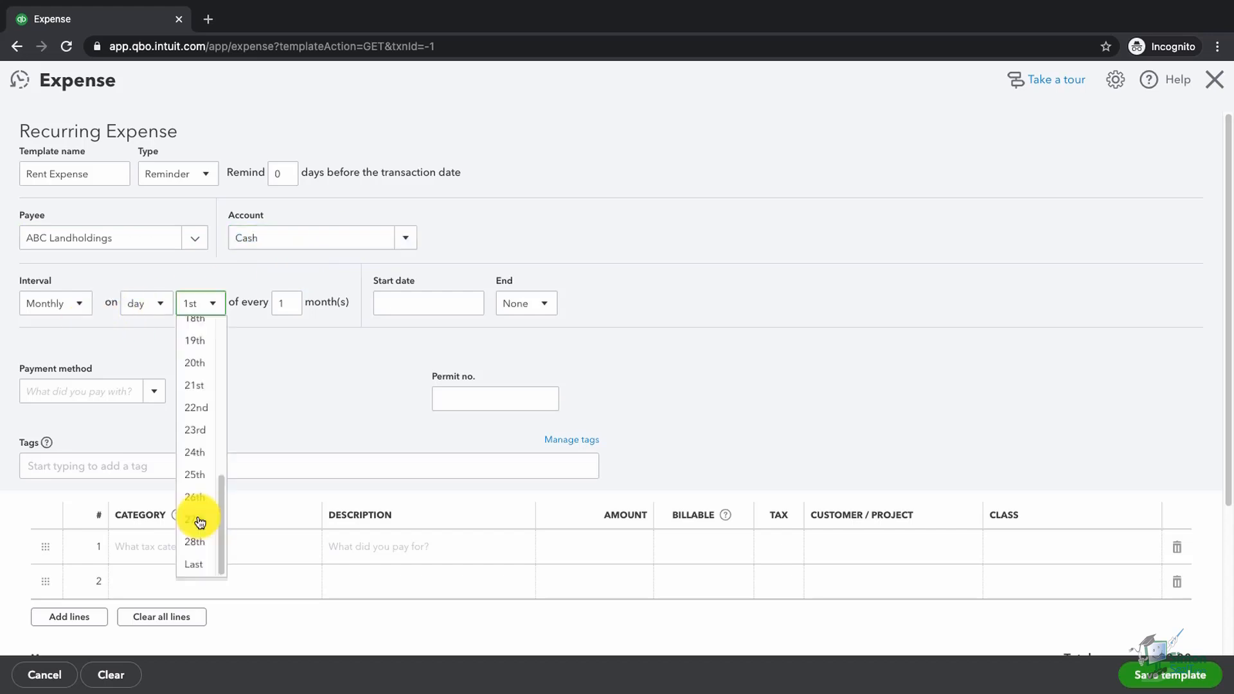
left_click(196, 519)
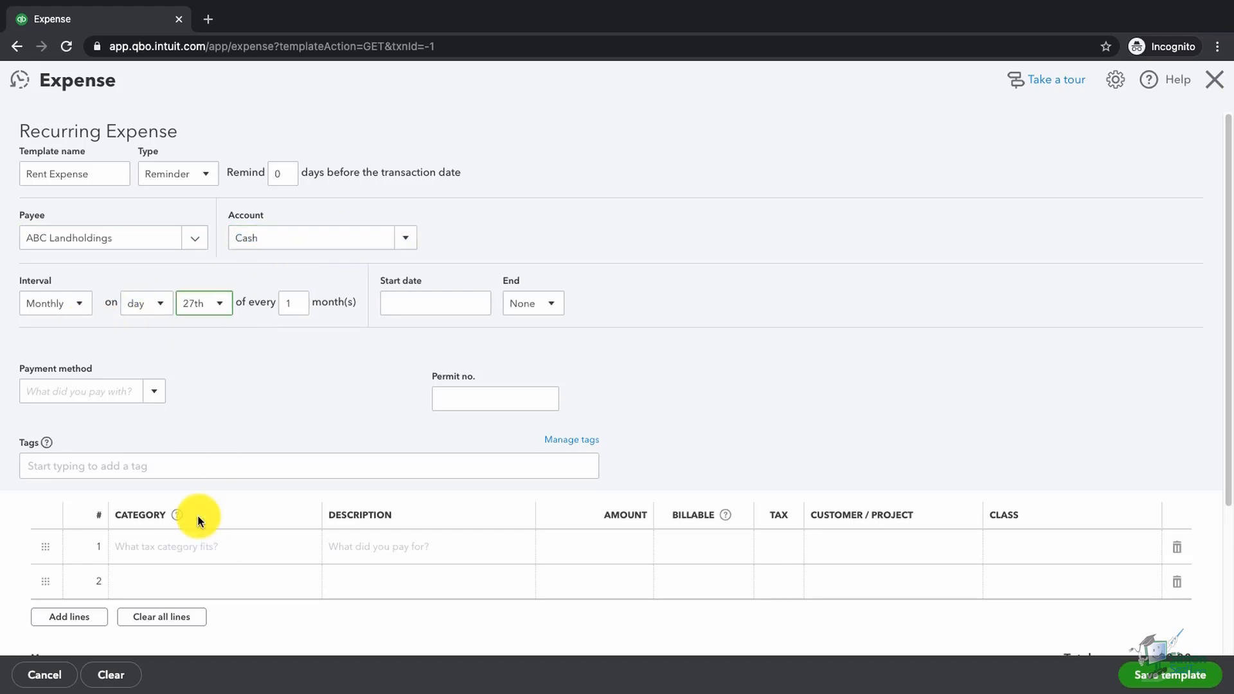
left_click(432, 302)
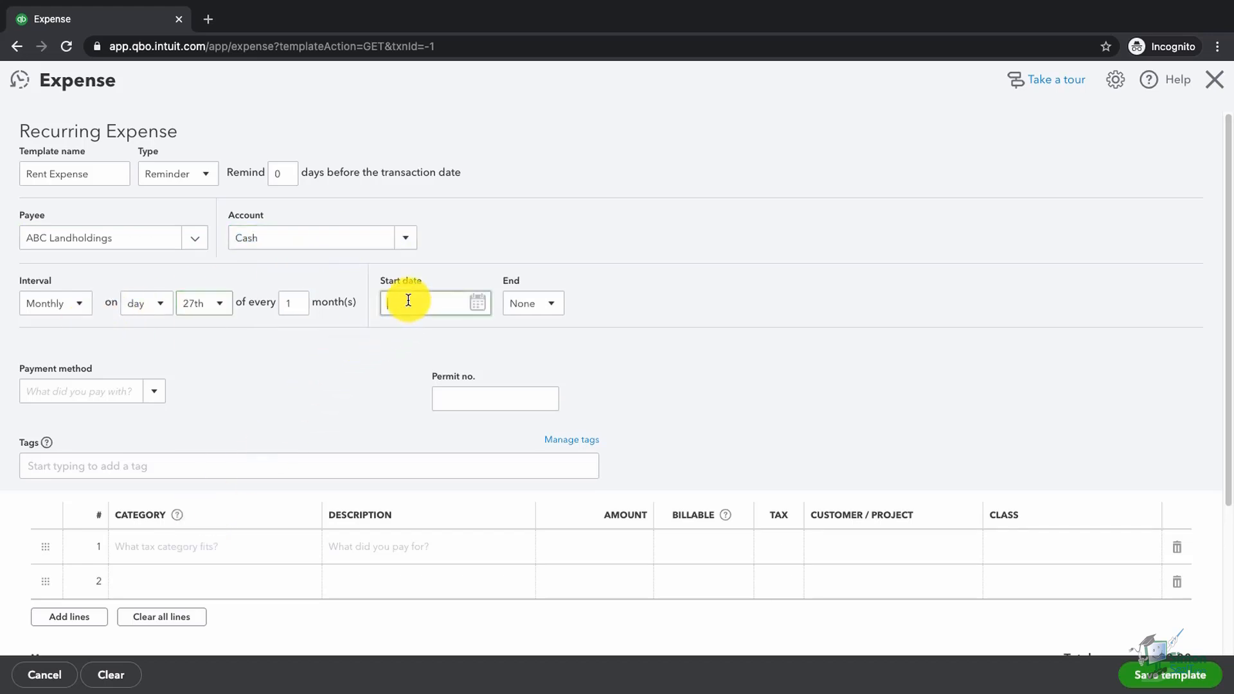
left_click(427, 303)
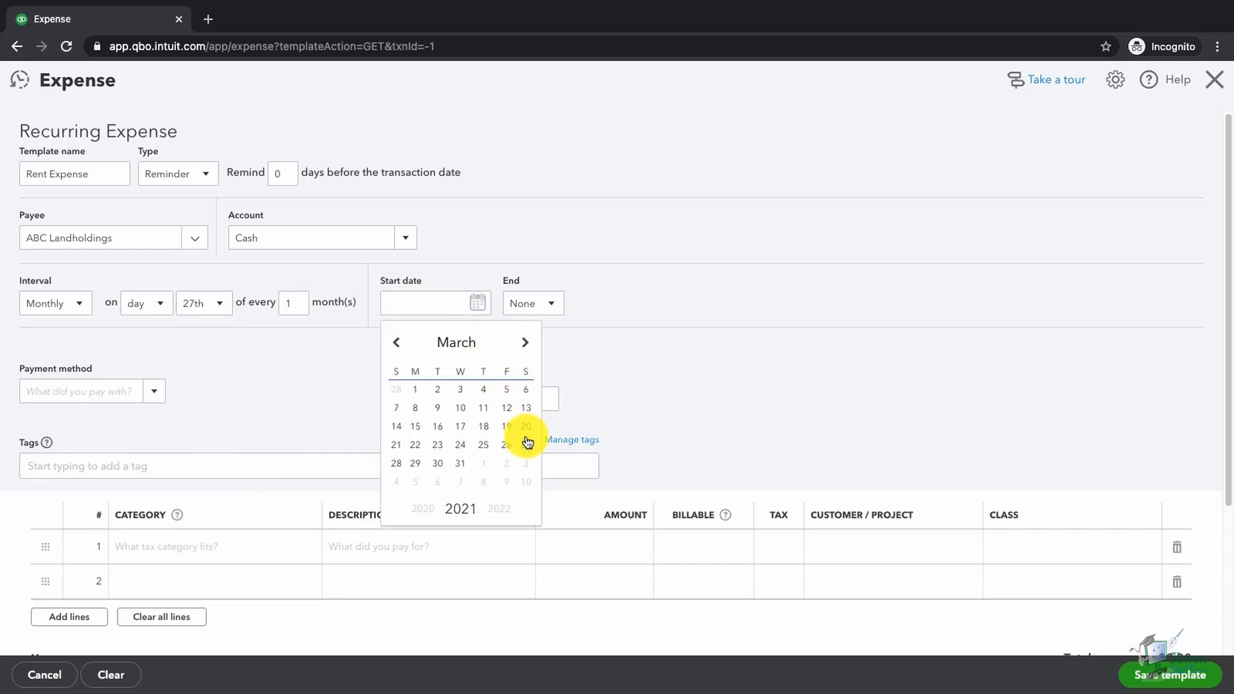
left_click(525, 444)
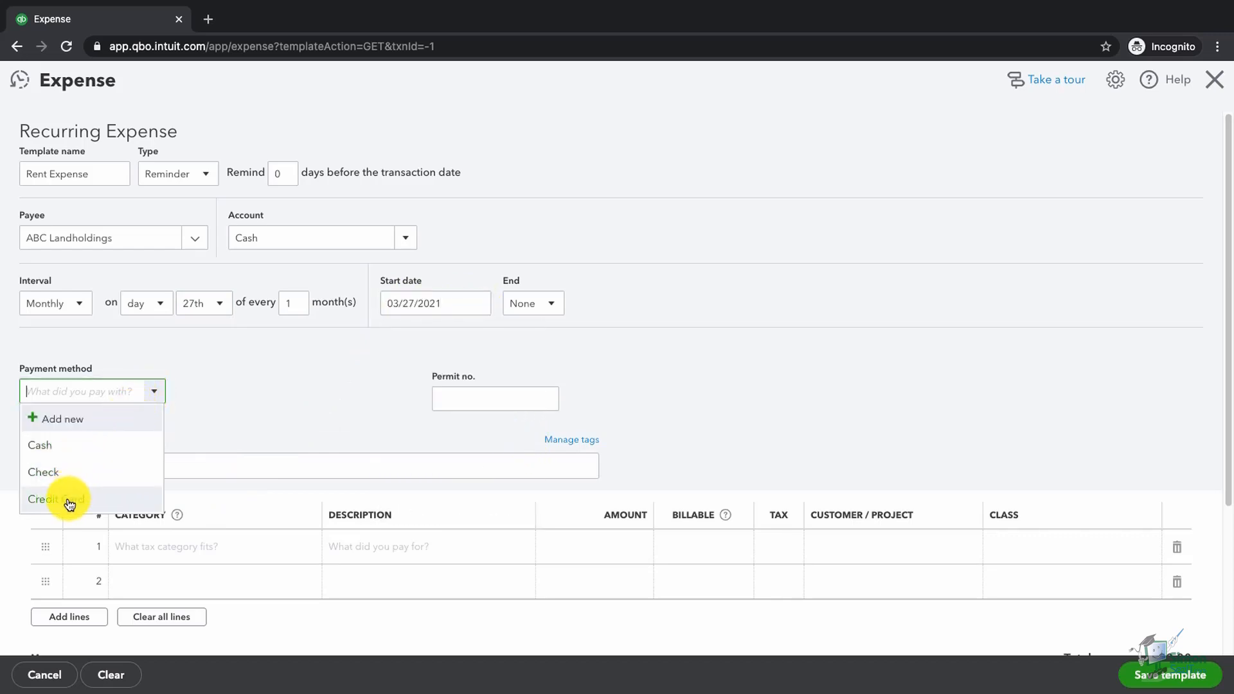
Step: Pay by credit card, add a 200.00 Rent & Lease line, and save the template
left_click(56, 499)
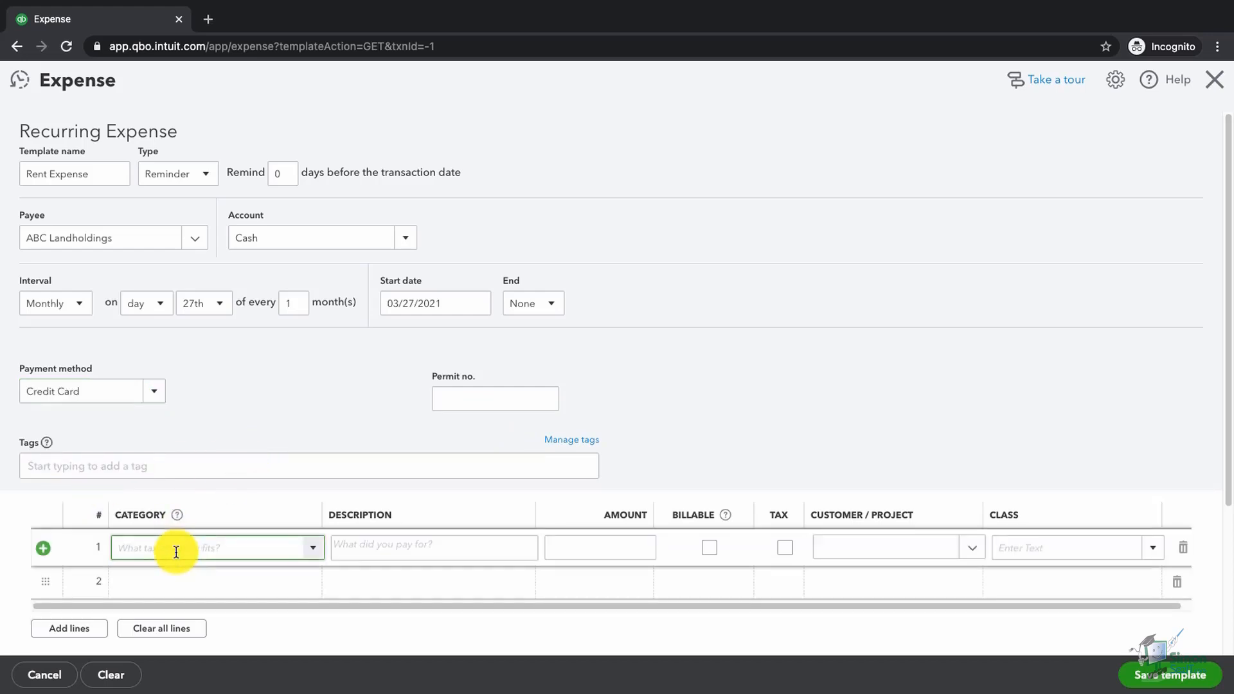
type("Rent")
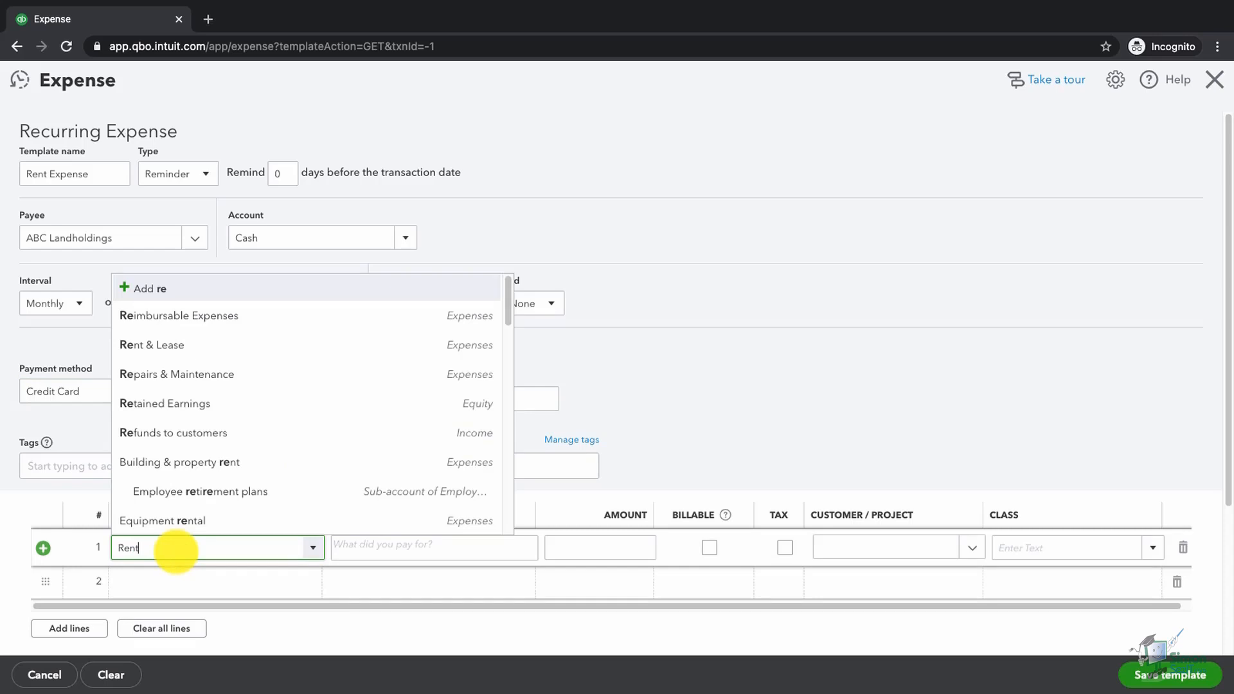
left_click(151, 344)
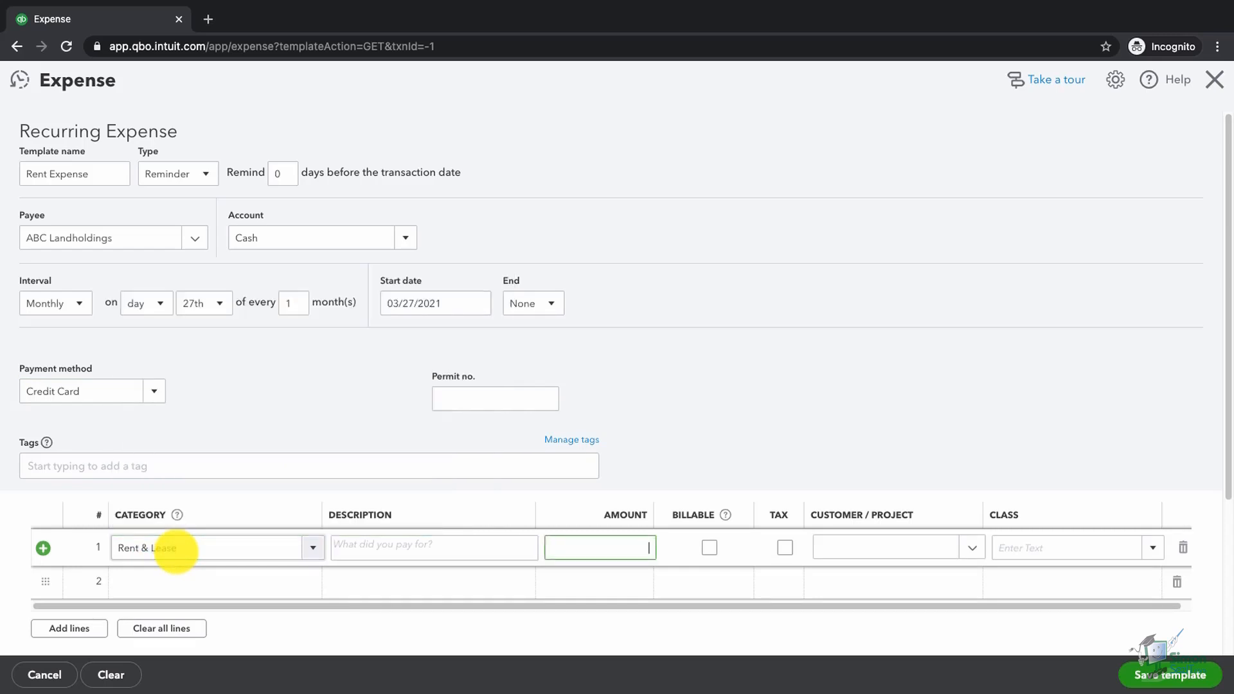
type("200")
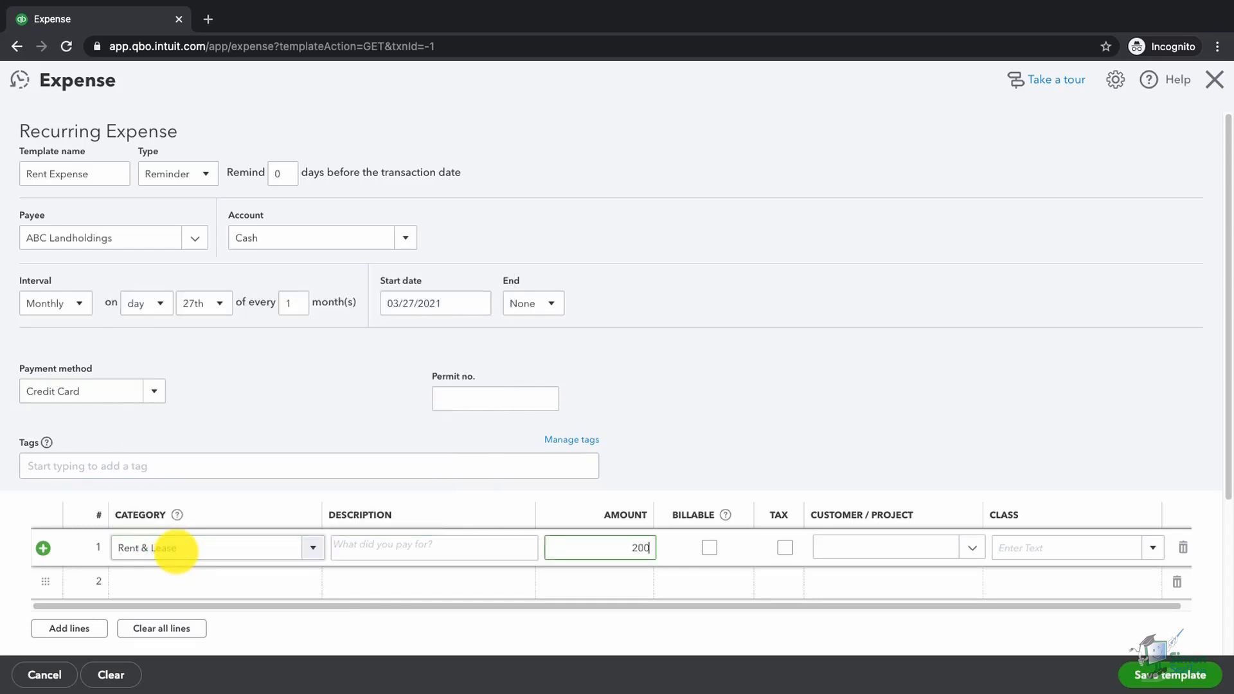
left_click(708, 548)
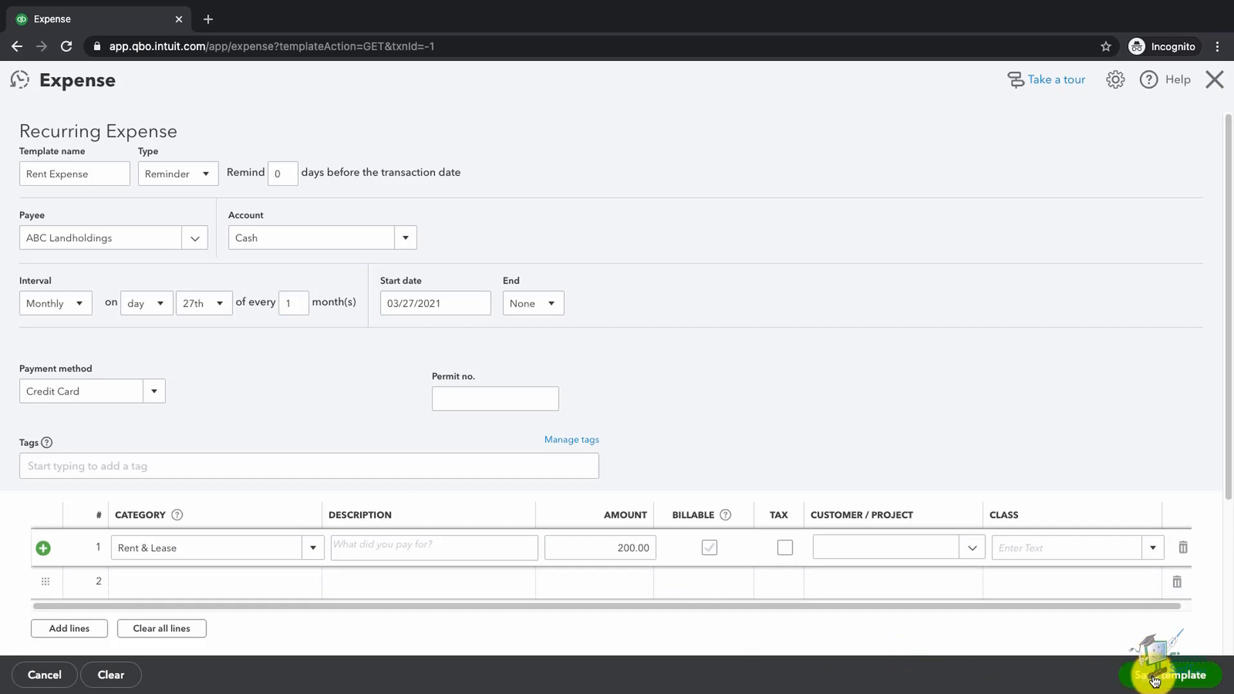
left_click(74, 173)
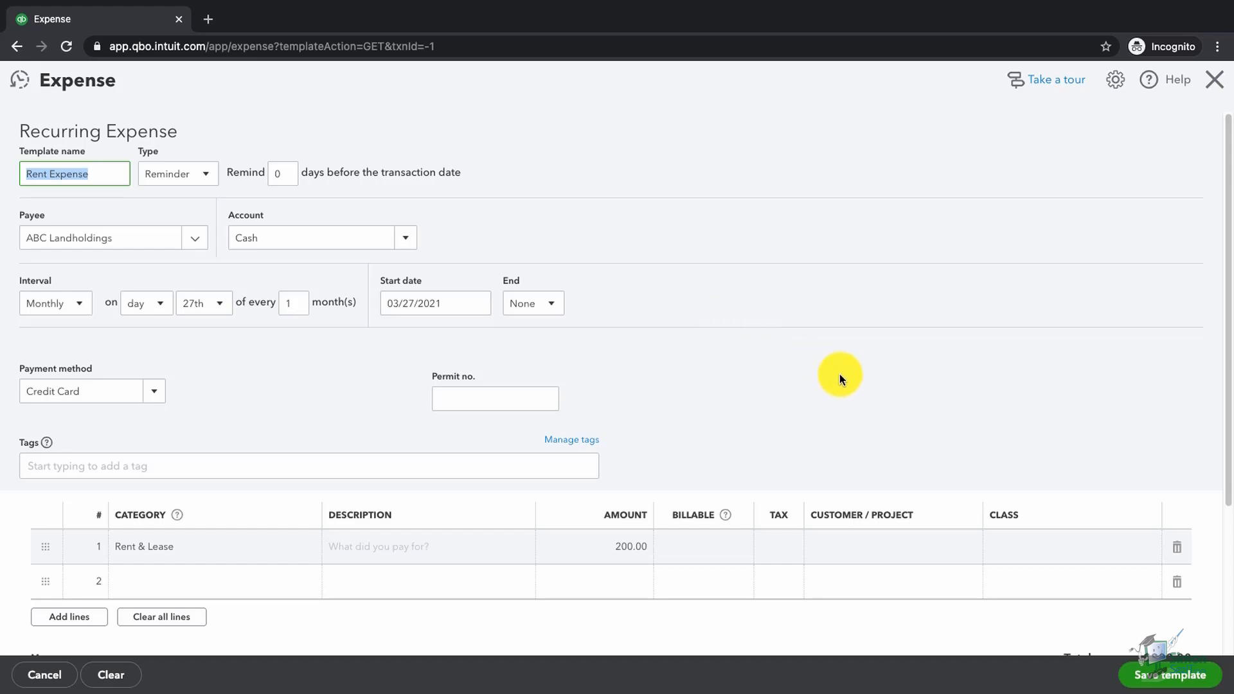
mouse_move(1170, 674)
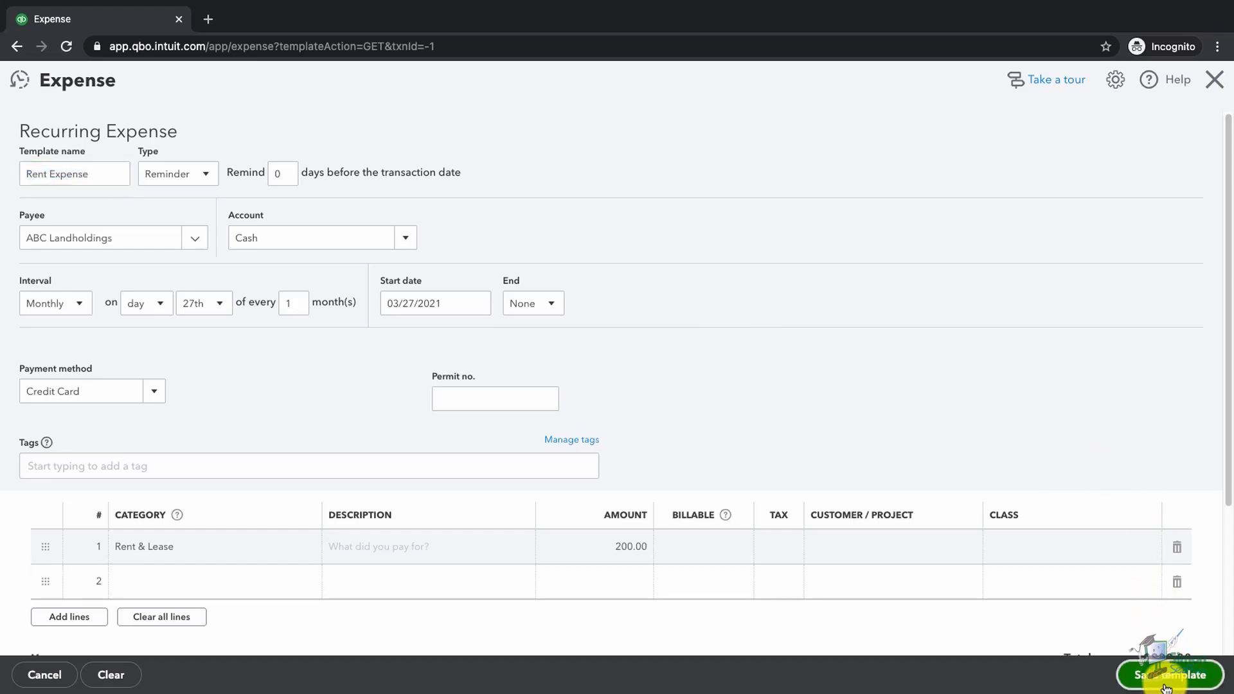
left_click(1171, 674)
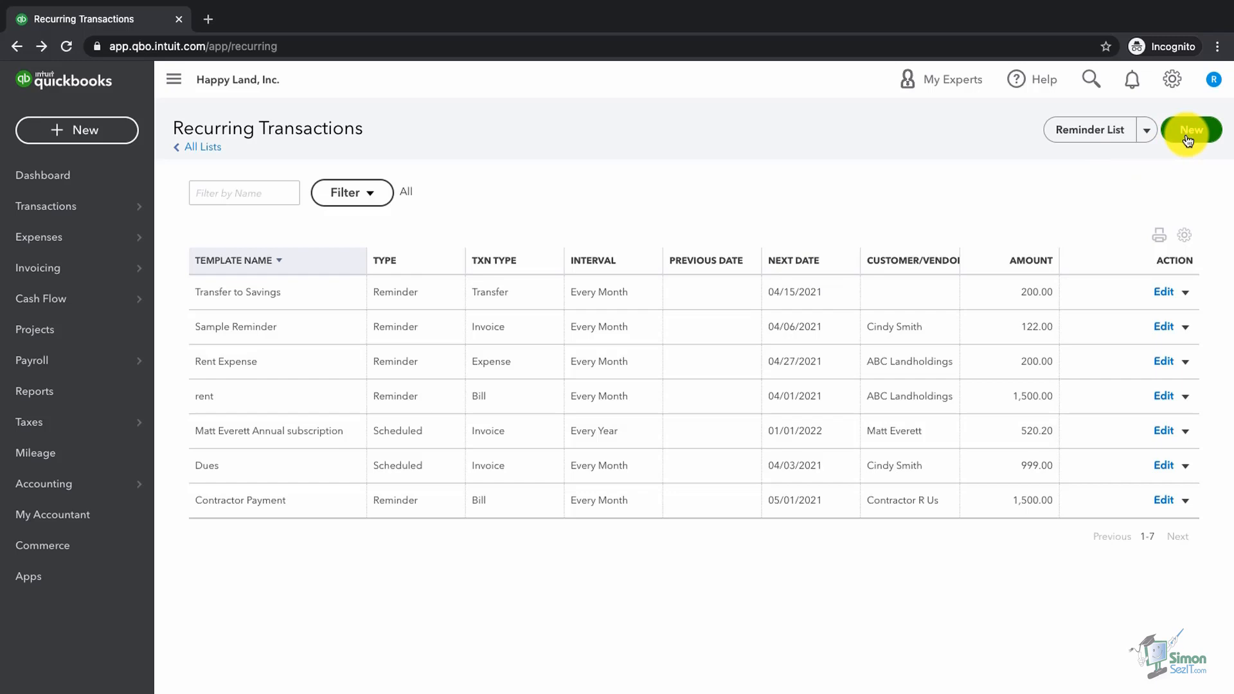
Step: Start a new recurring template with Invoice as the transaction type
left_click(1191, 129)
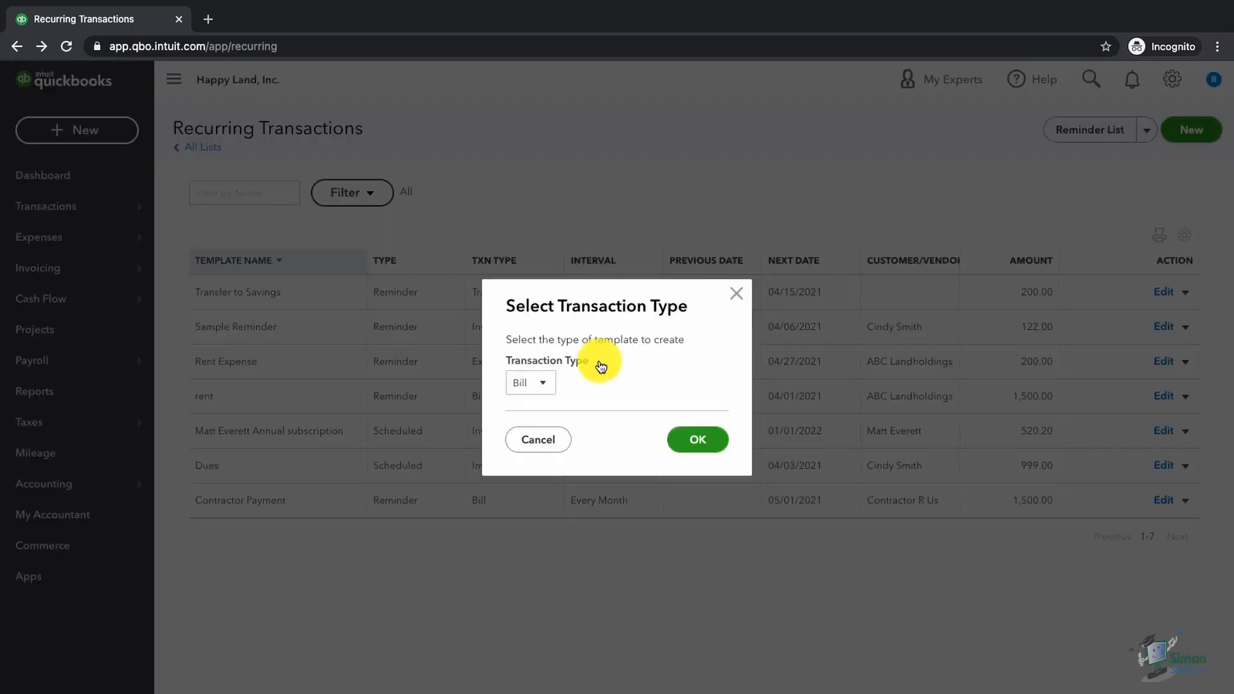
left_click(530, 382)
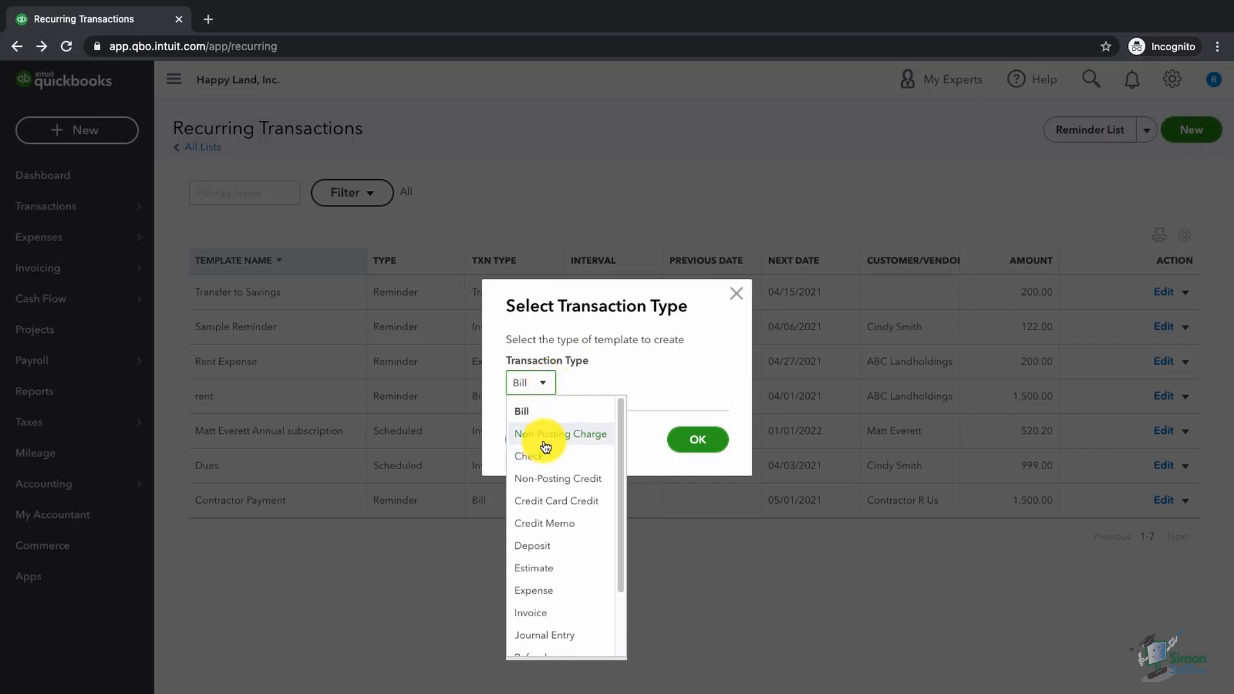
left_click(530, 612)
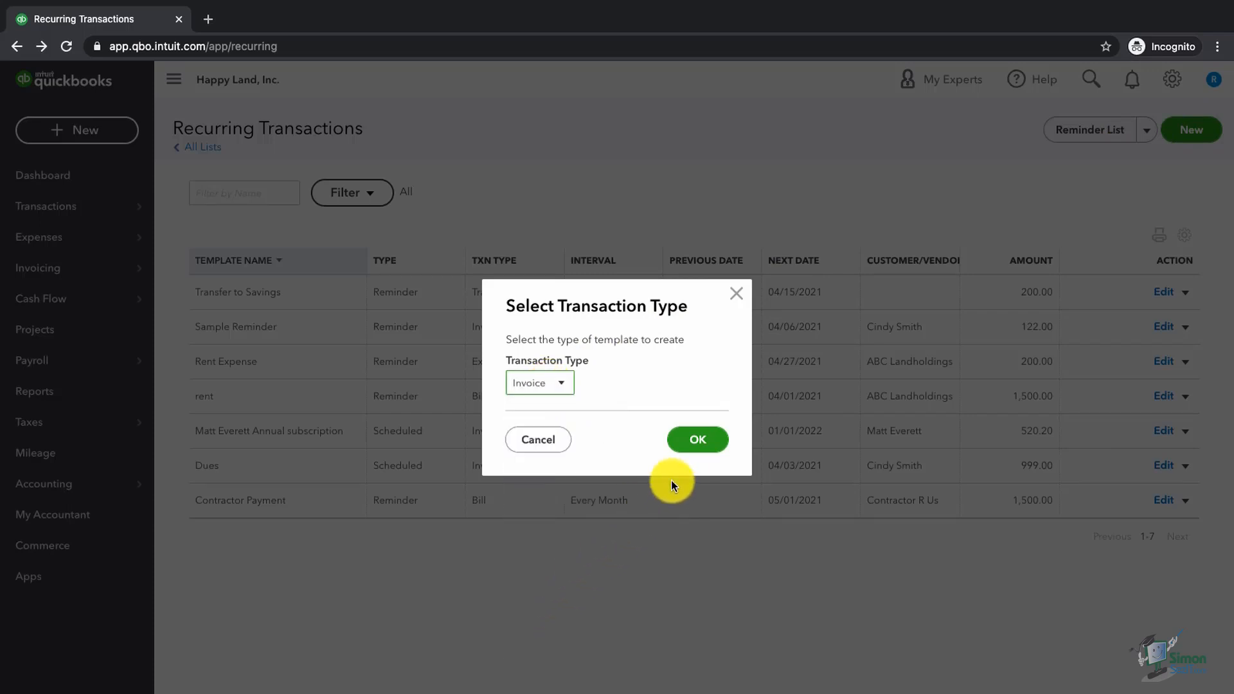
left_click(695, 438)
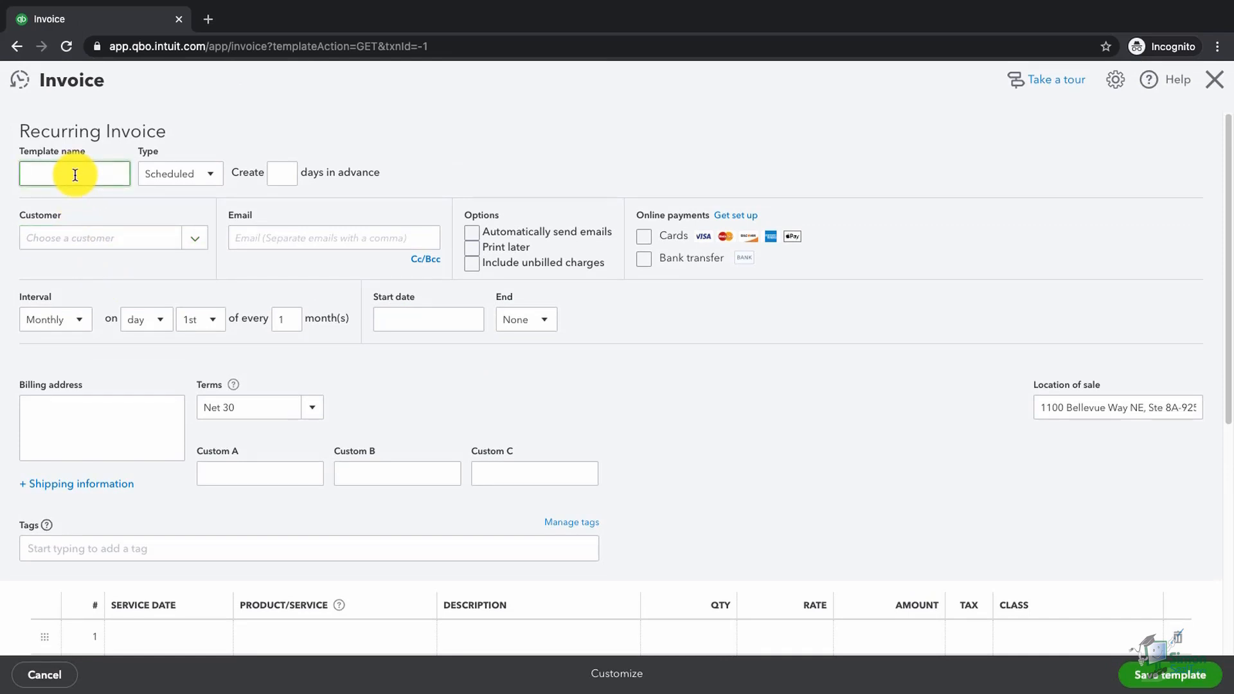
type("Cindy Invoice")
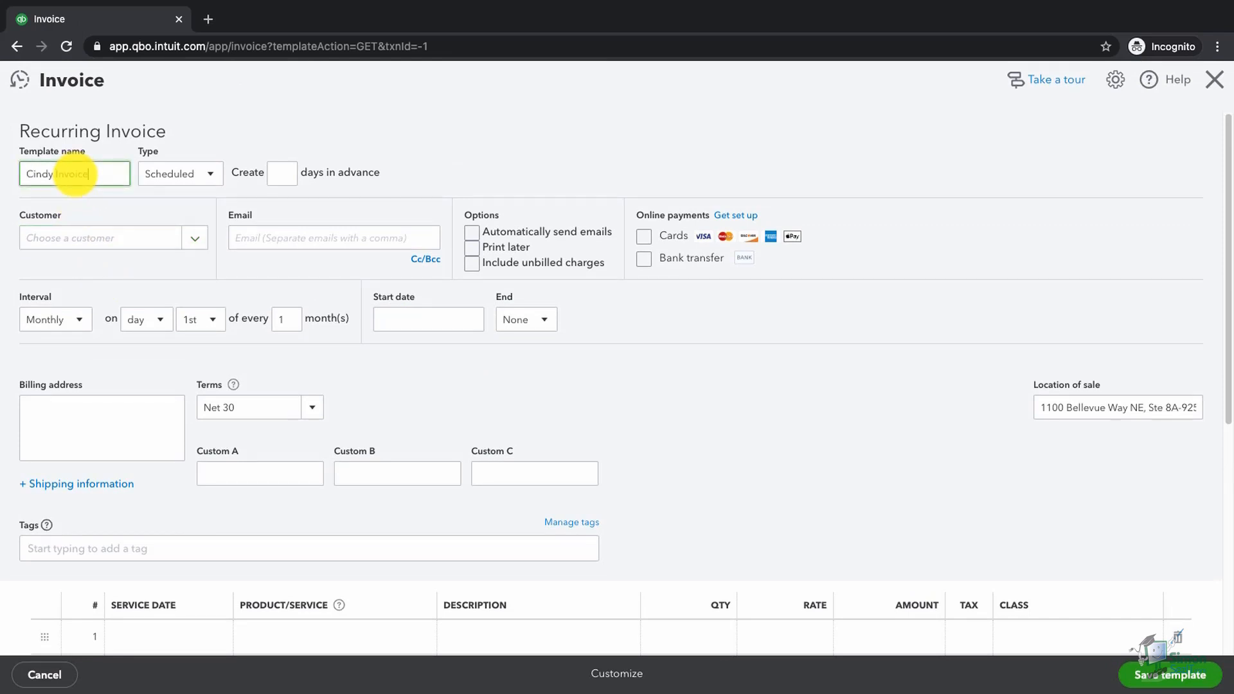
left_click(180, 173)
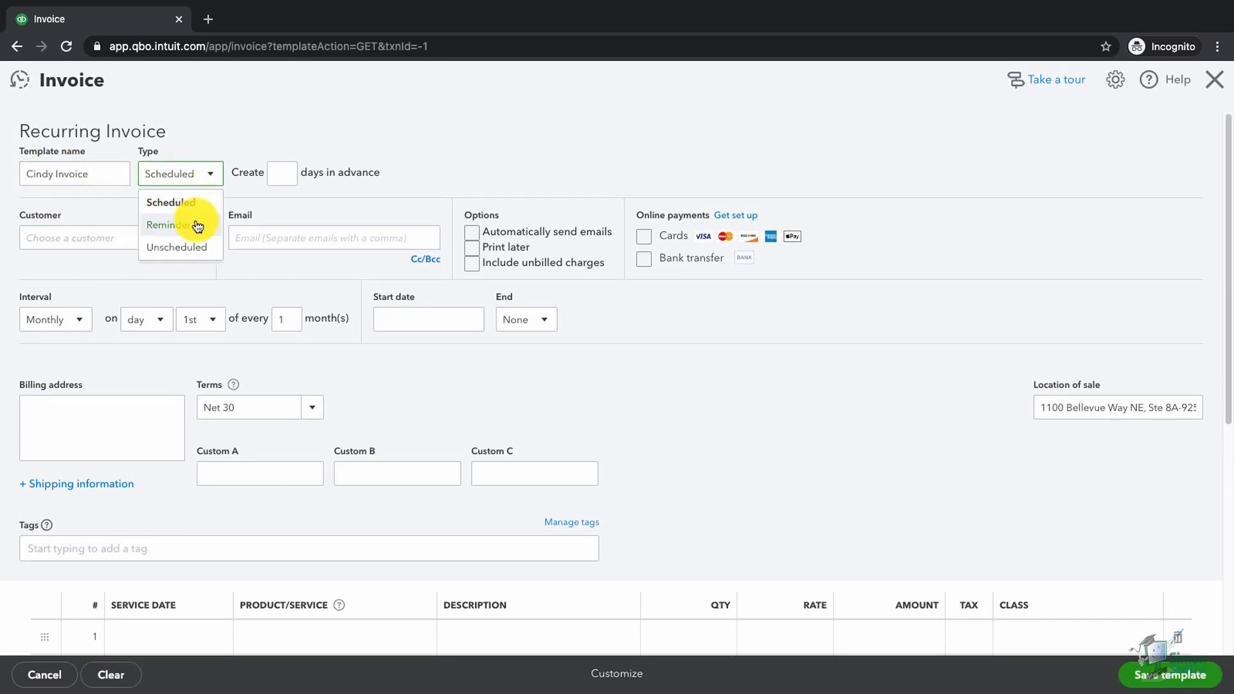
left_click(166, 224)
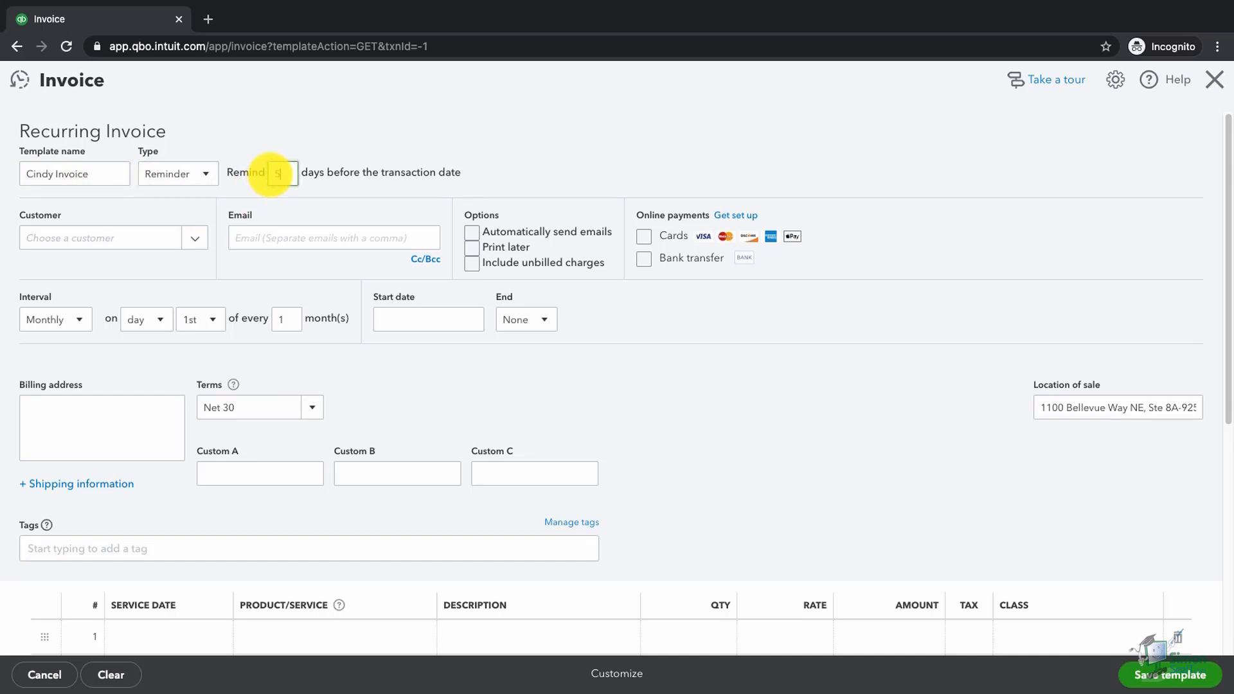
left_click(113, 238)
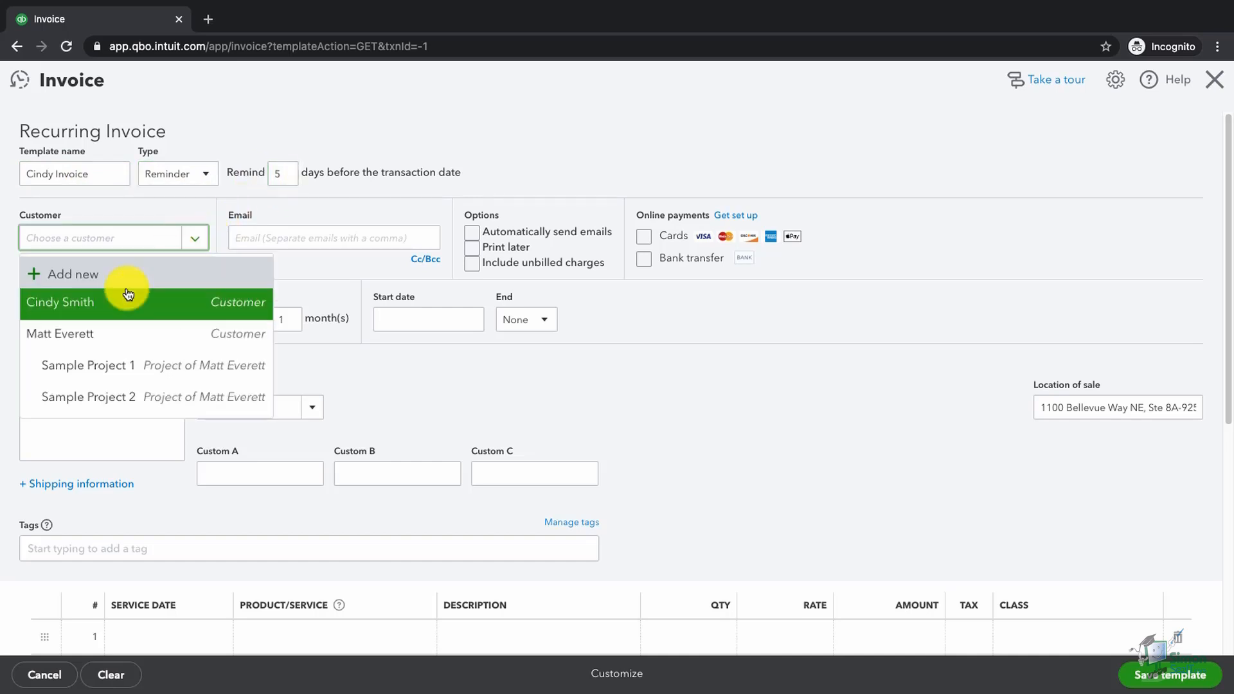
left_click(60, 302)
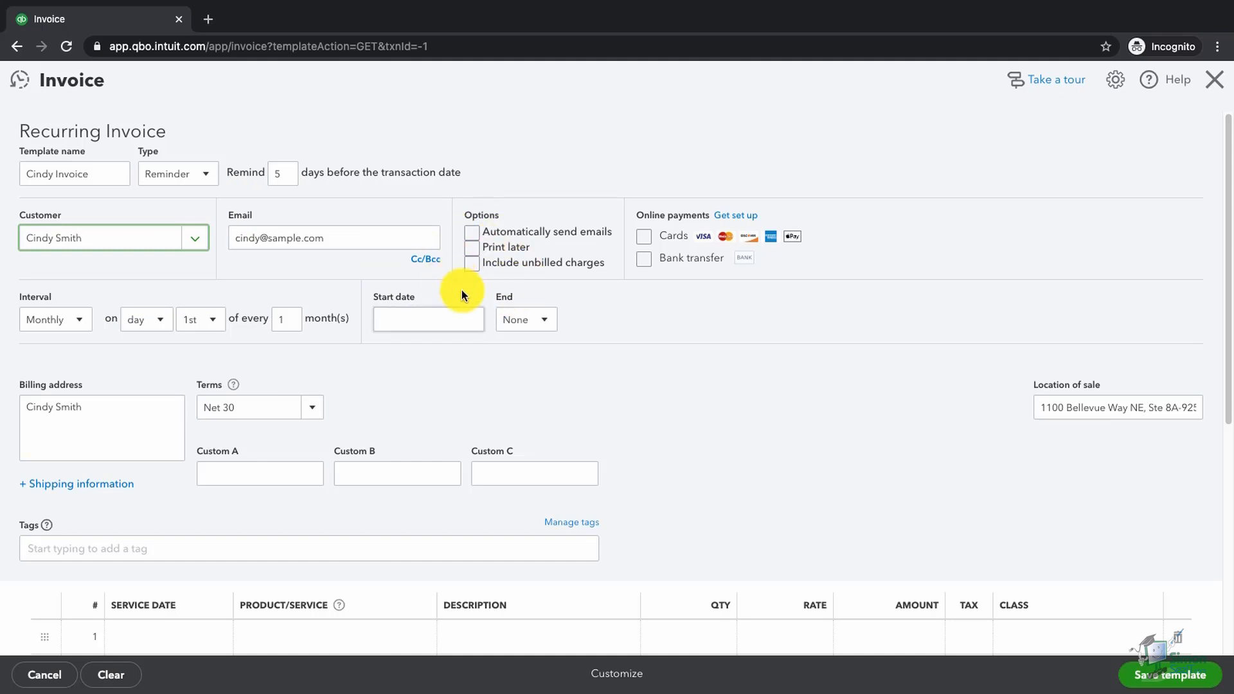
left_click(199, 319)
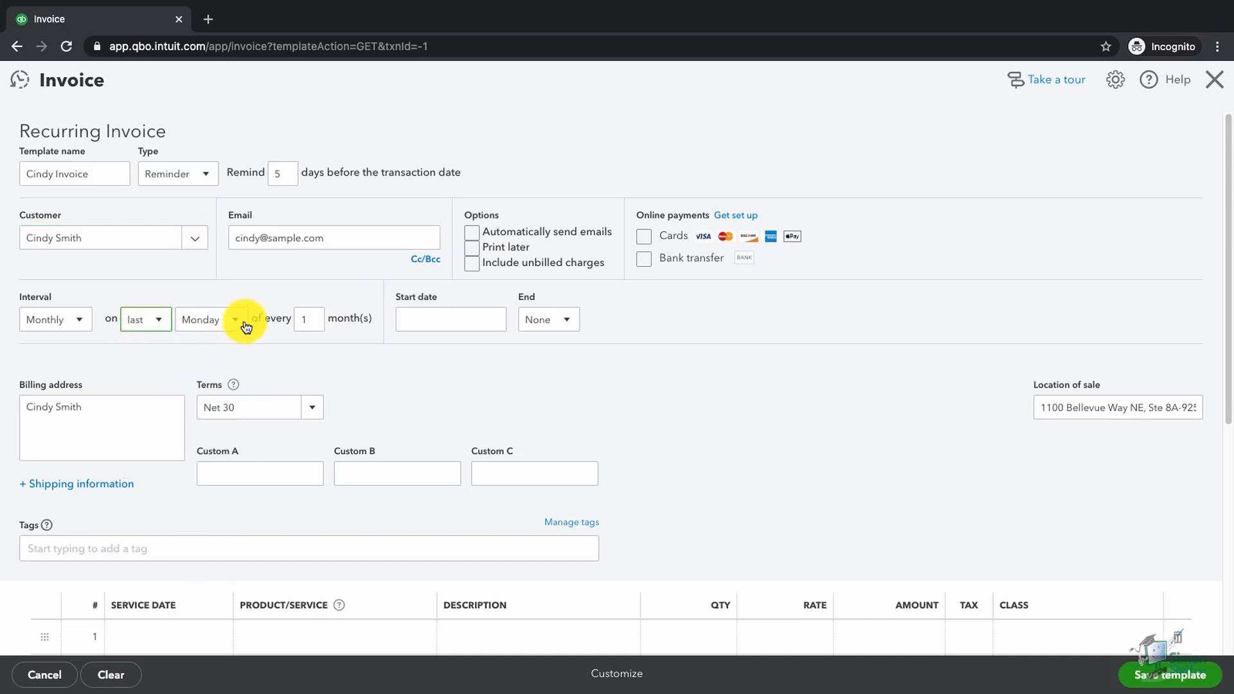
left_click(208, 319)
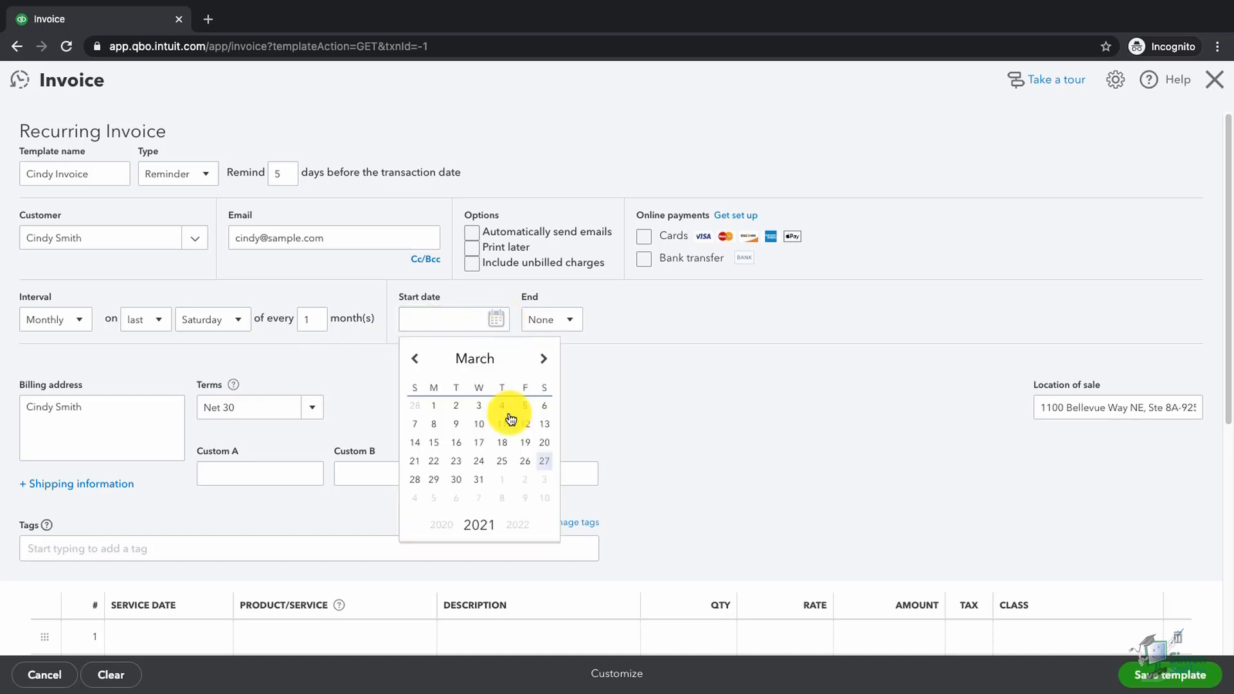
left_click(543, 460)
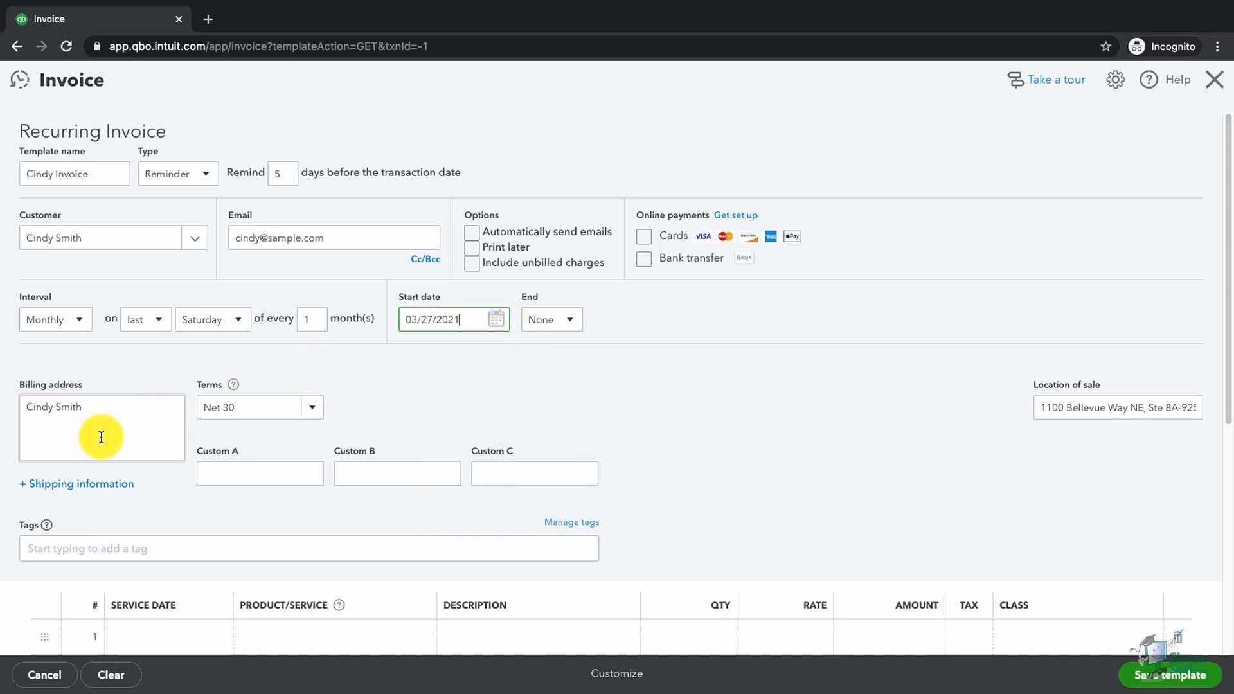
Step: Add a taxed 999 Consulting line and save the Cindy Invoice template
scroll("down", 3)
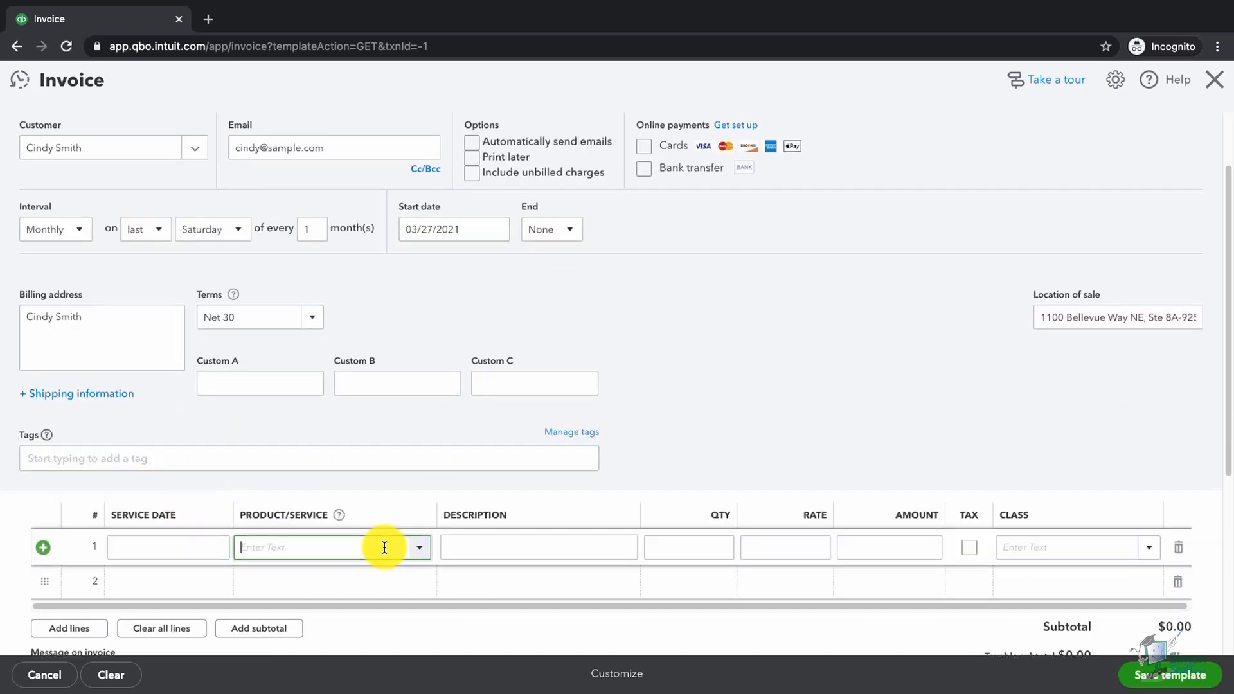
left_click(309, 547)
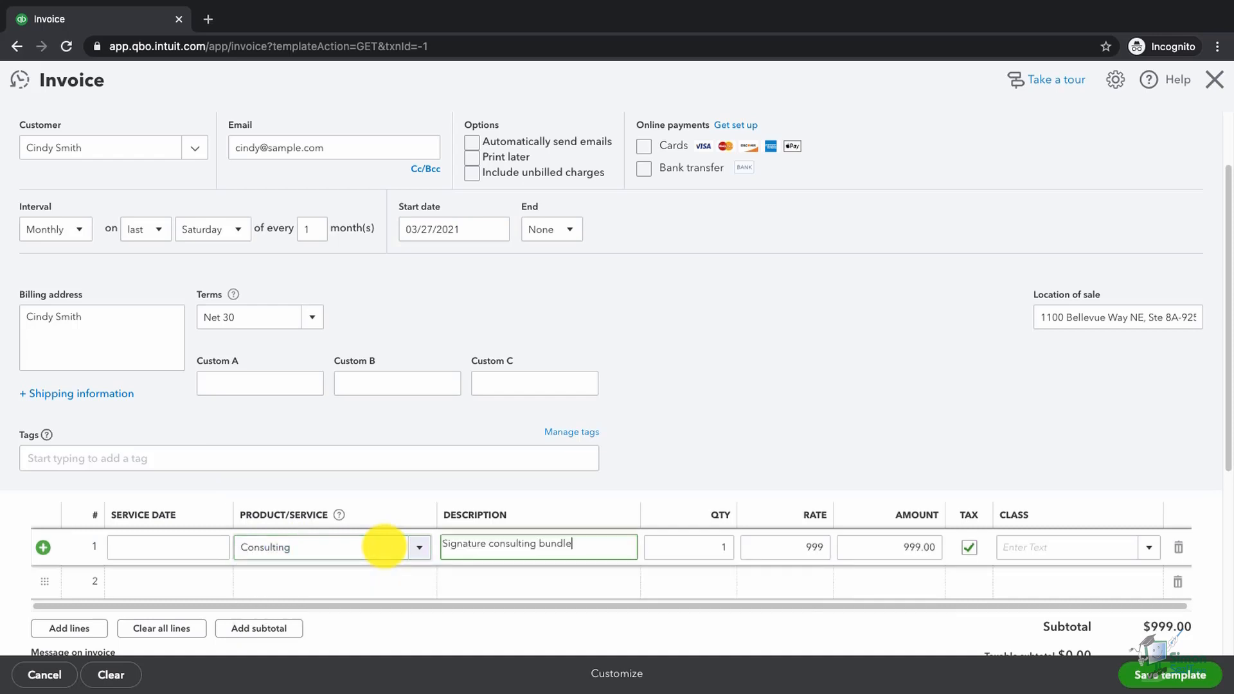
left_click(688, 547)
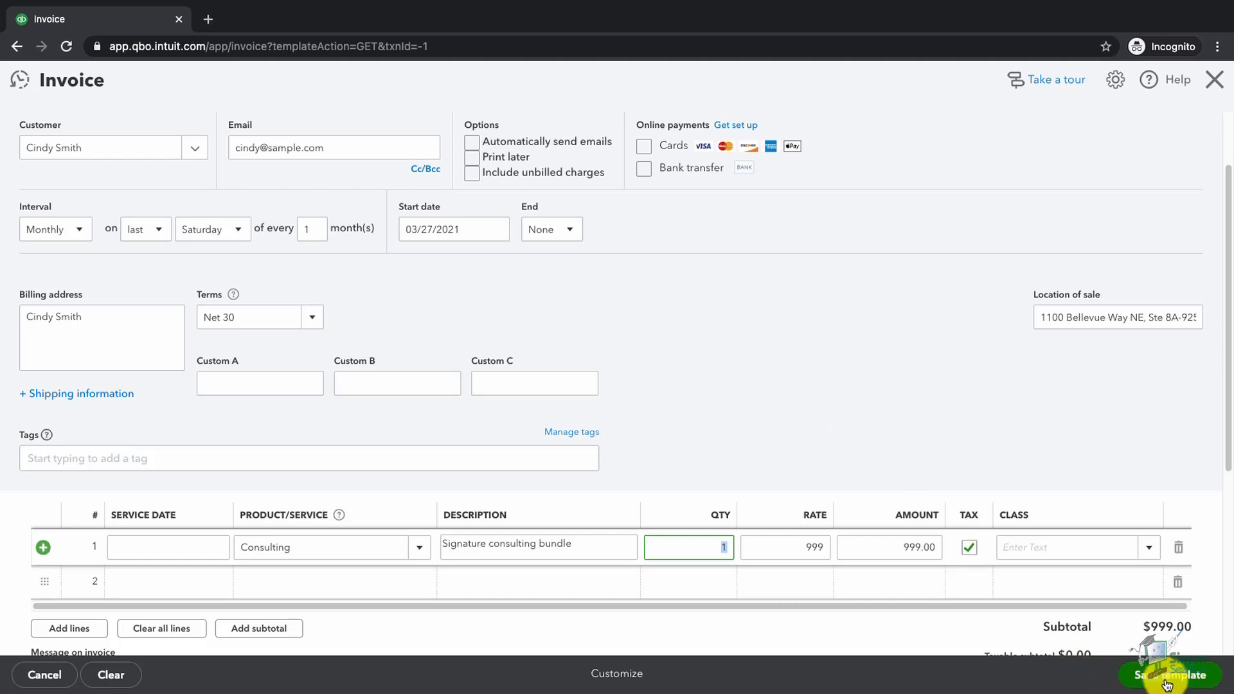
left_click(1172, 674)
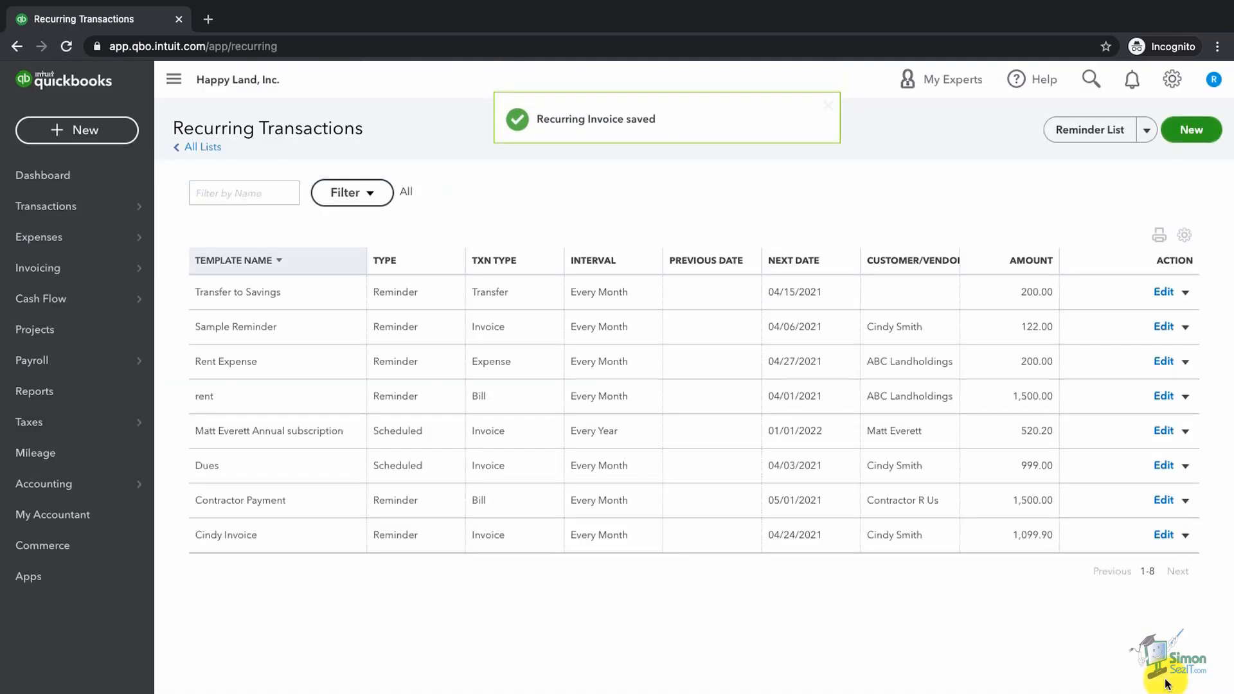
mouse_move(273, 543)
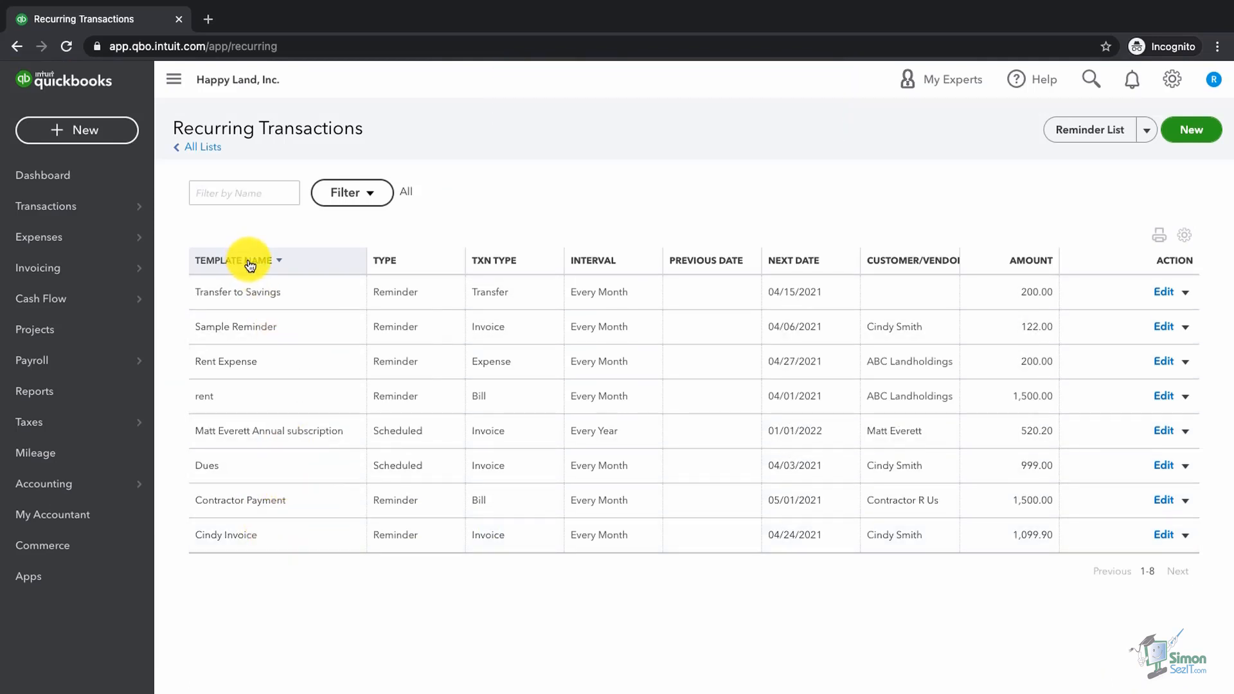
Step: Sort by Template Name, then by Type so Scheduled templates come first
left_click(234, 260)
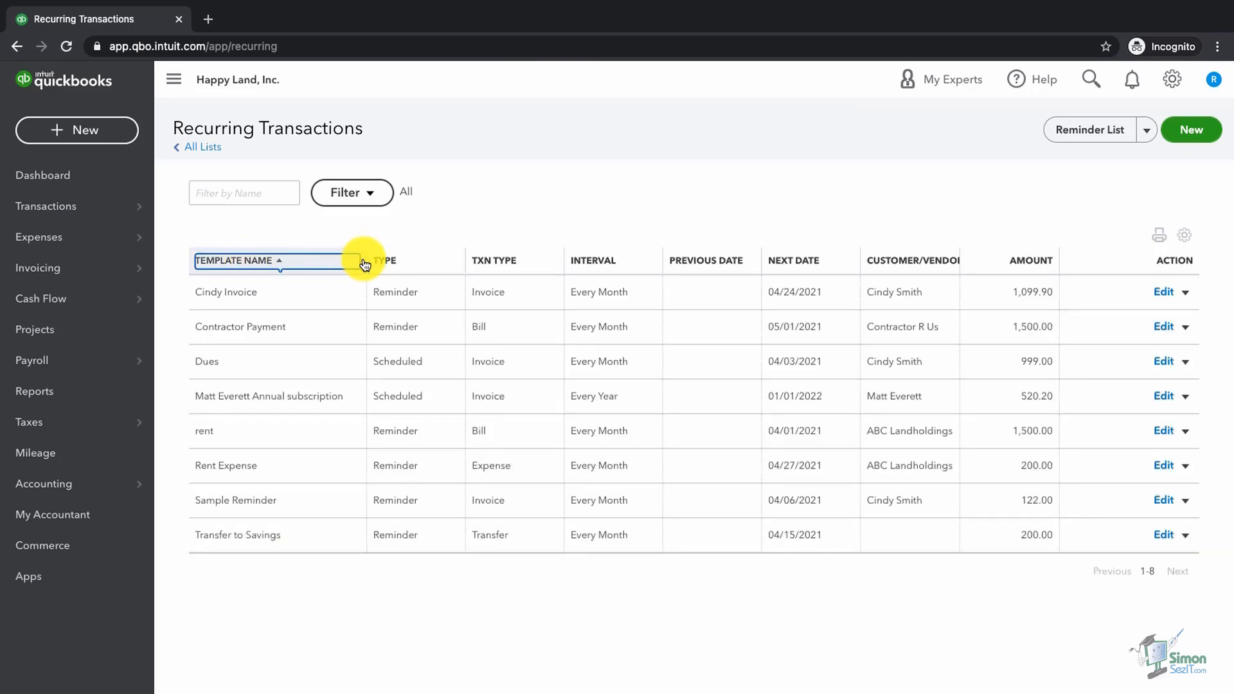
left_click(385, 260)
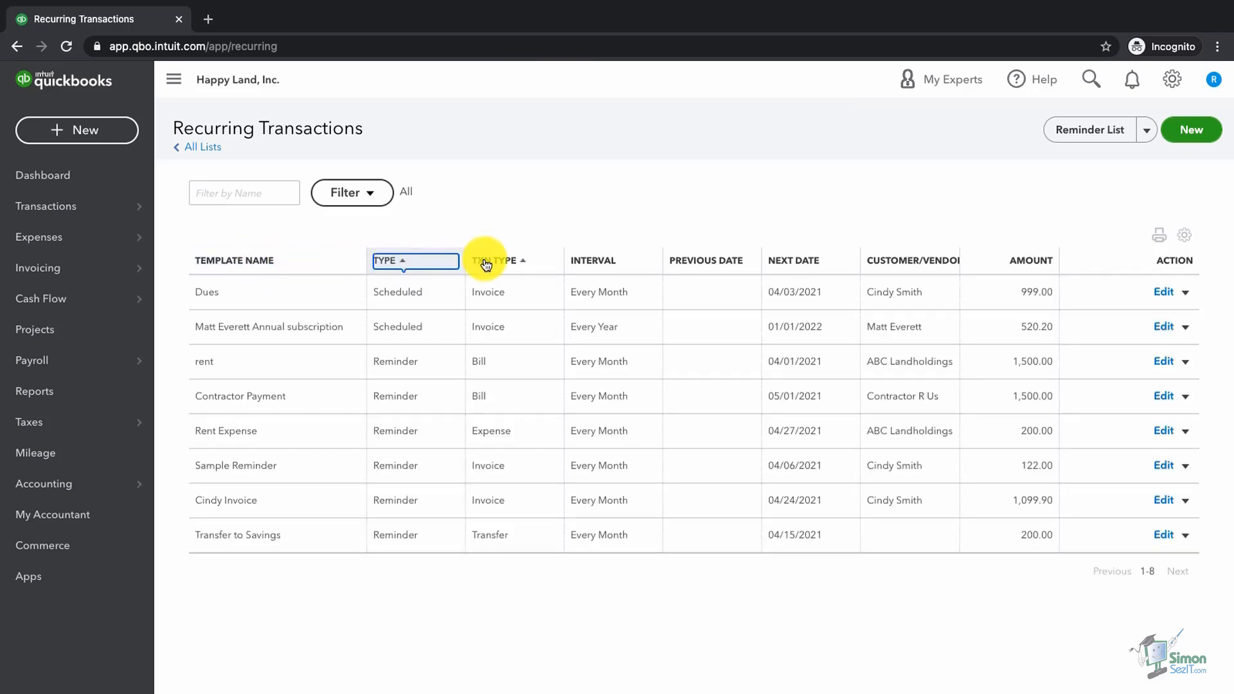